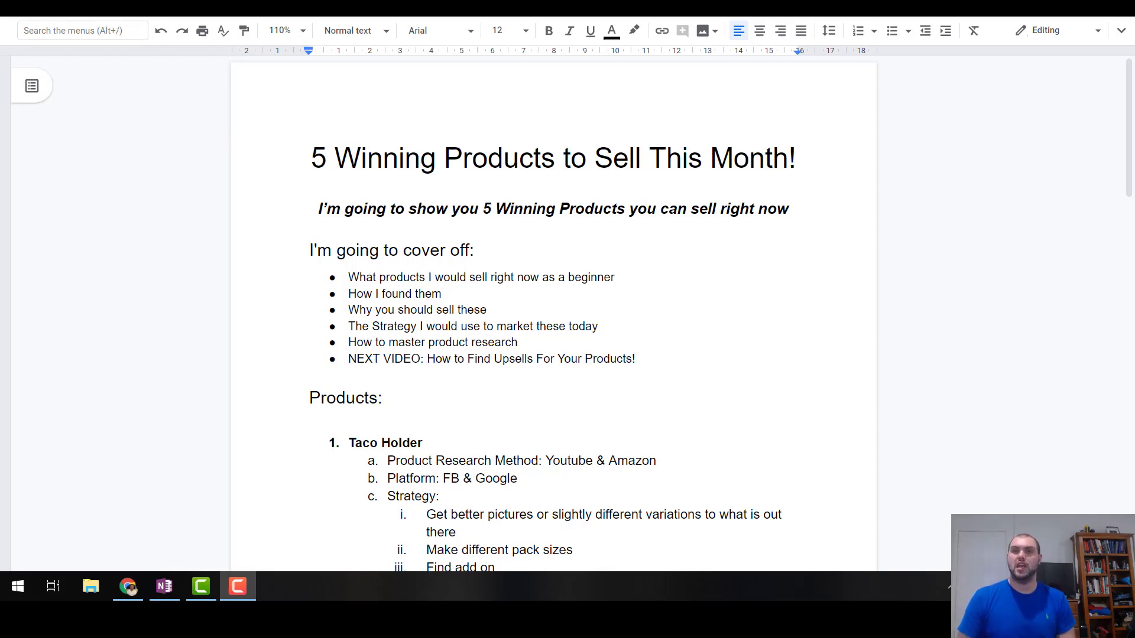
# Scroll down the five-product outline led by the Taco Holder entry.
pyautogui.scroll(-3)
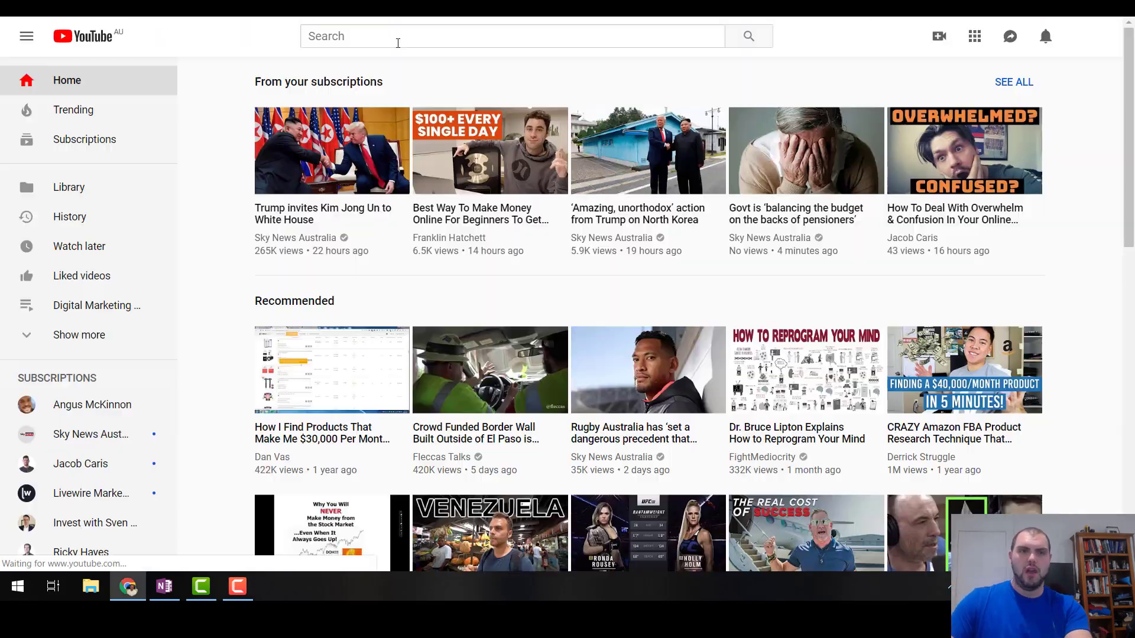
# Search YouTube for 'products to sell' and browse the results with their keyword stats.
pyautogui.write('products to sell')
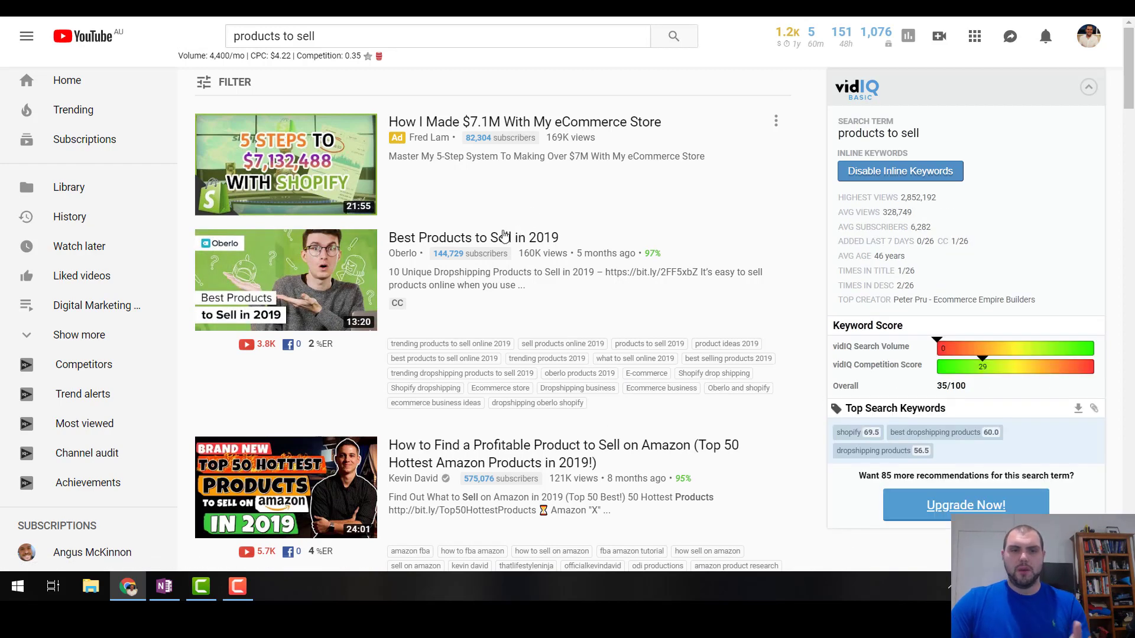
pyautogui.moveTo(473, 238)
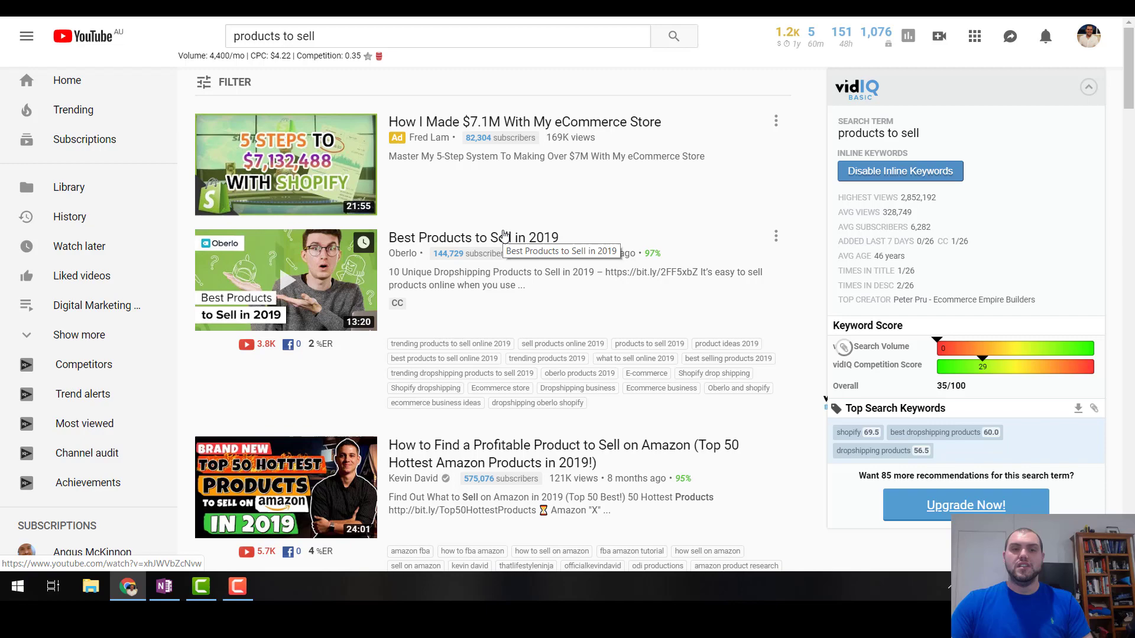
pyautogui.scroll(-3)
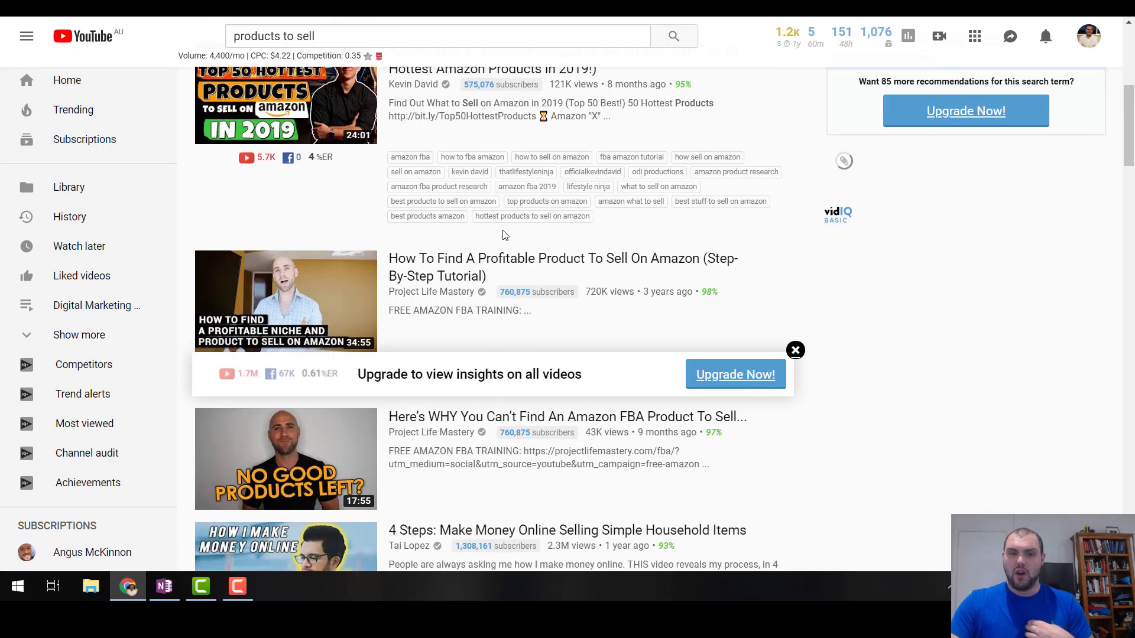
pyautogui.scroll(-3)
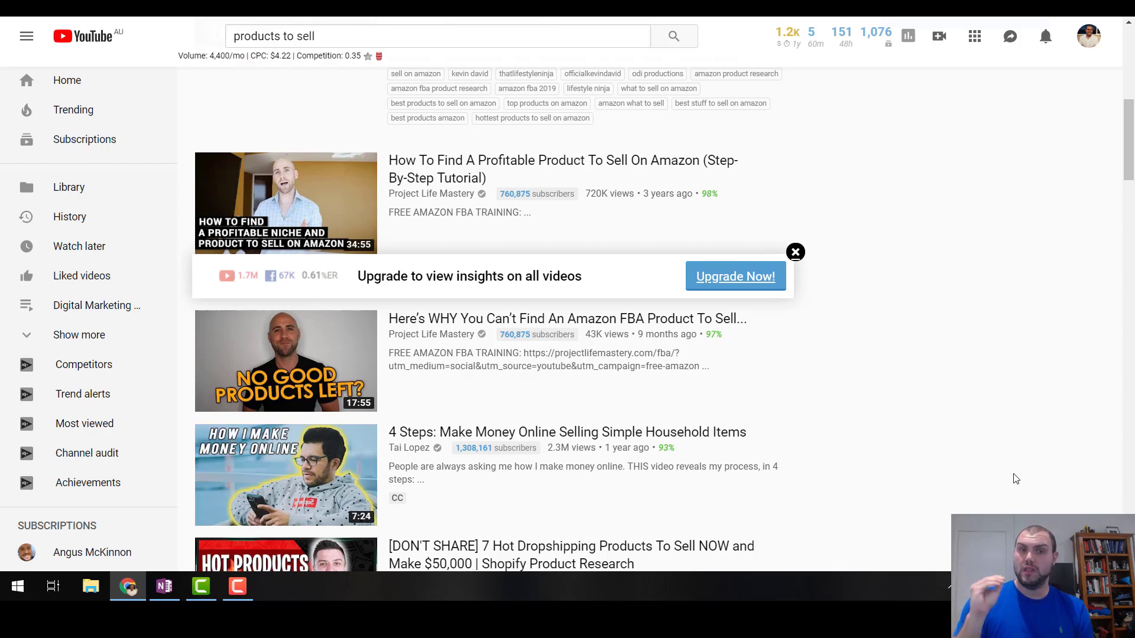
pyautogui.scroll(-3)
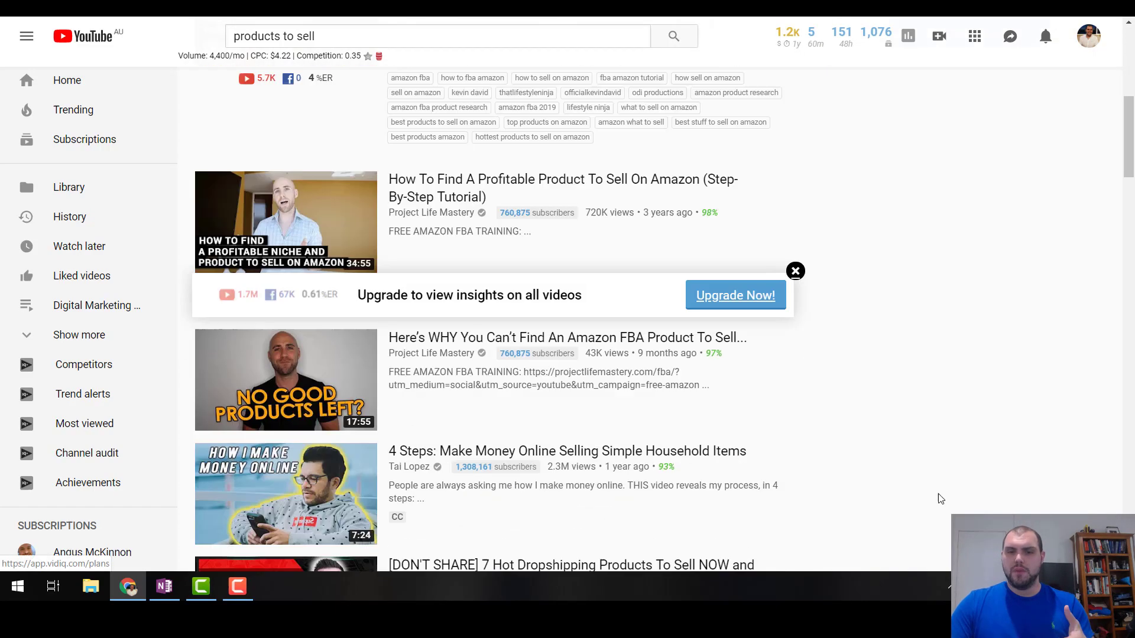
pyautogui.scroll(-3)
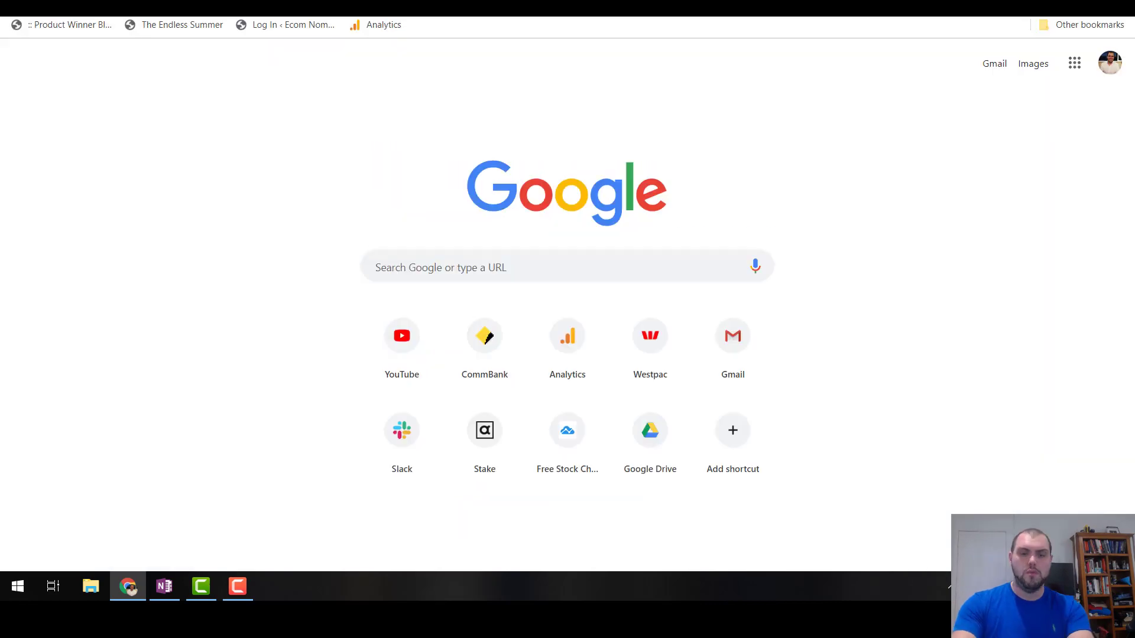
# Search Google for the suggested 'taco holders' query.
pyautogui.write('taco')
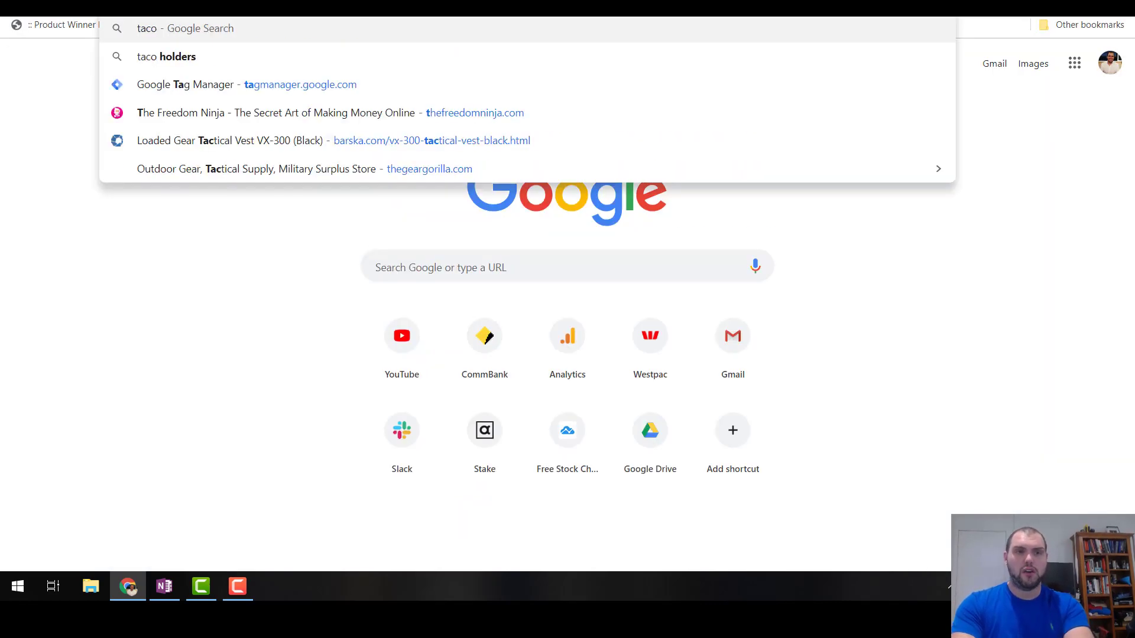
pyautogui.click(165, 57)
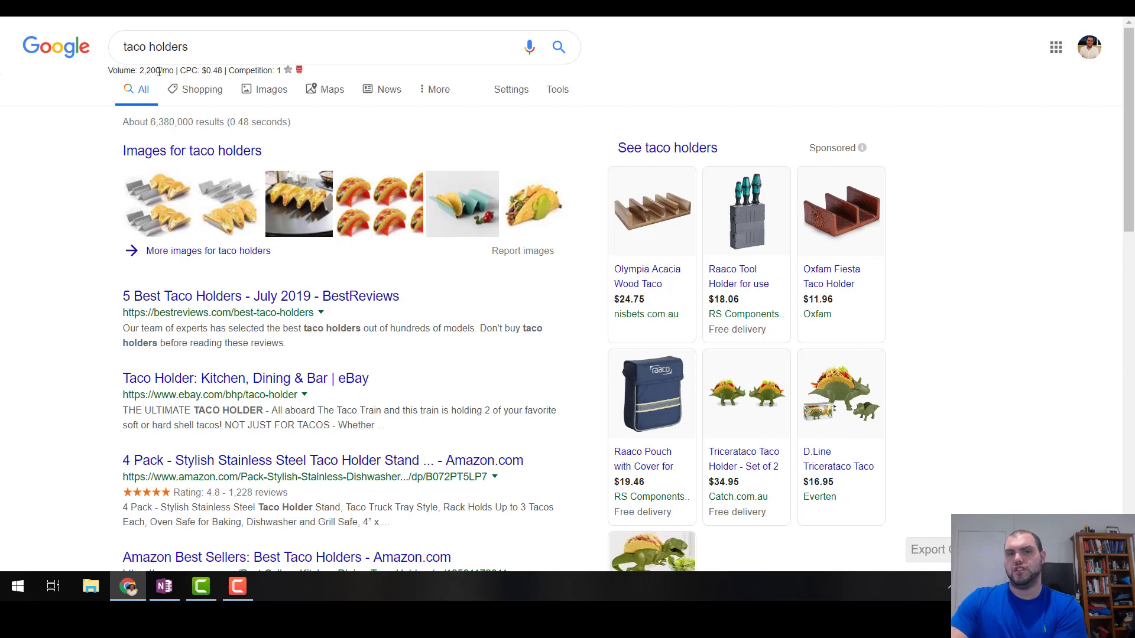
pyautogui.moveTo(1090, 234)
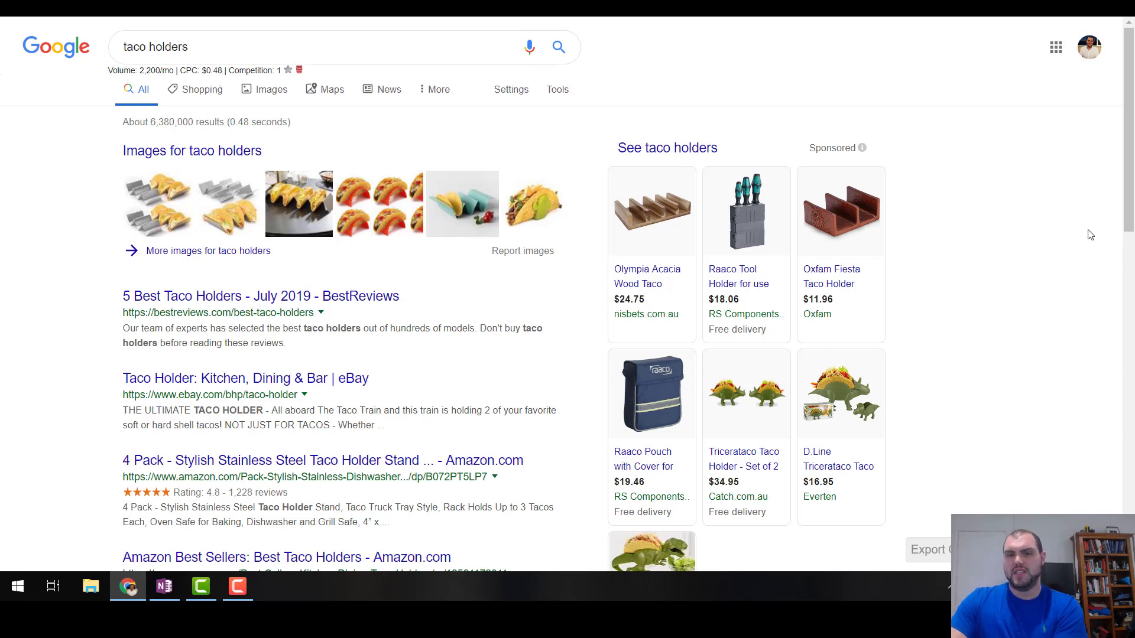
pyautogui.moveTo(970, 158)
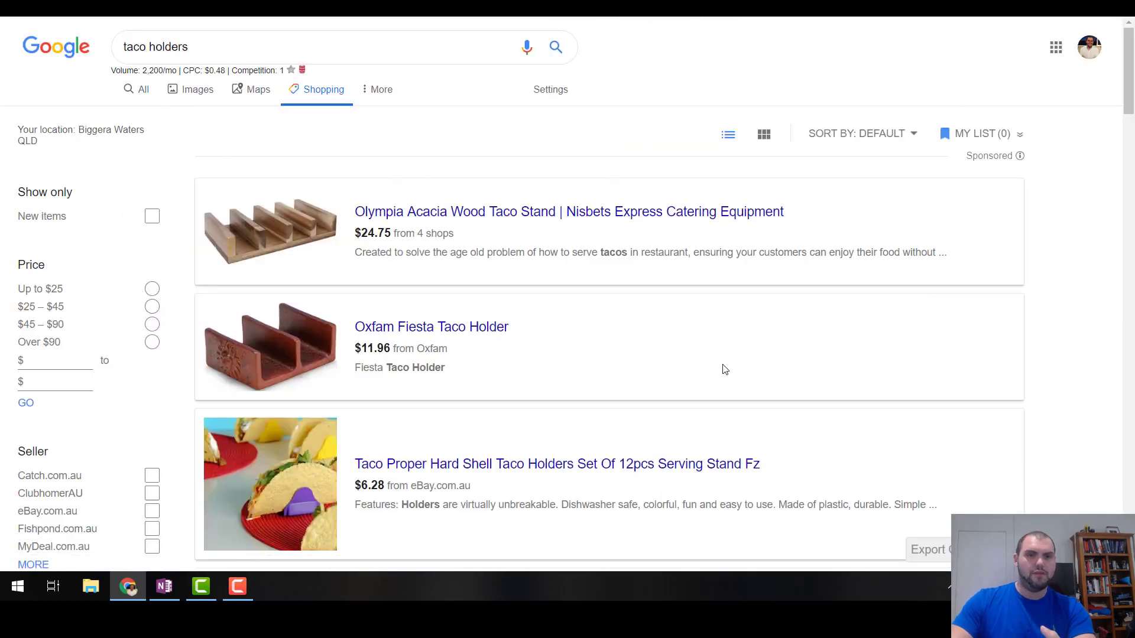
# Browse the $5–$25 taco holder Shopping listings, then return to the products outline.
pyautogui.scroll(-3)
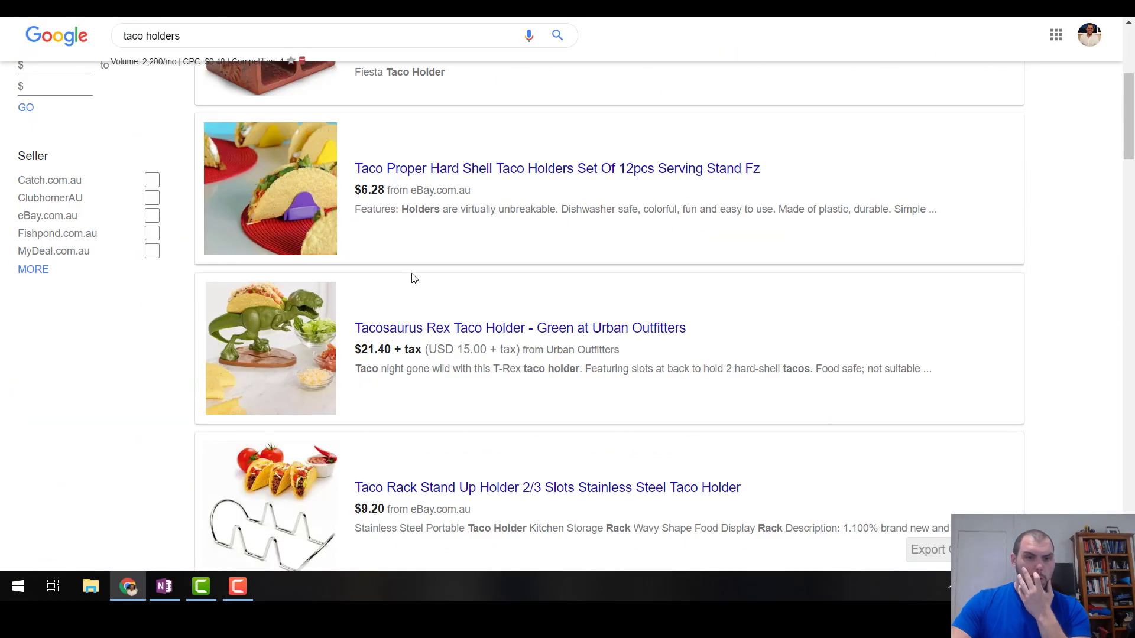
pyautogui.moveTo(545, 385)
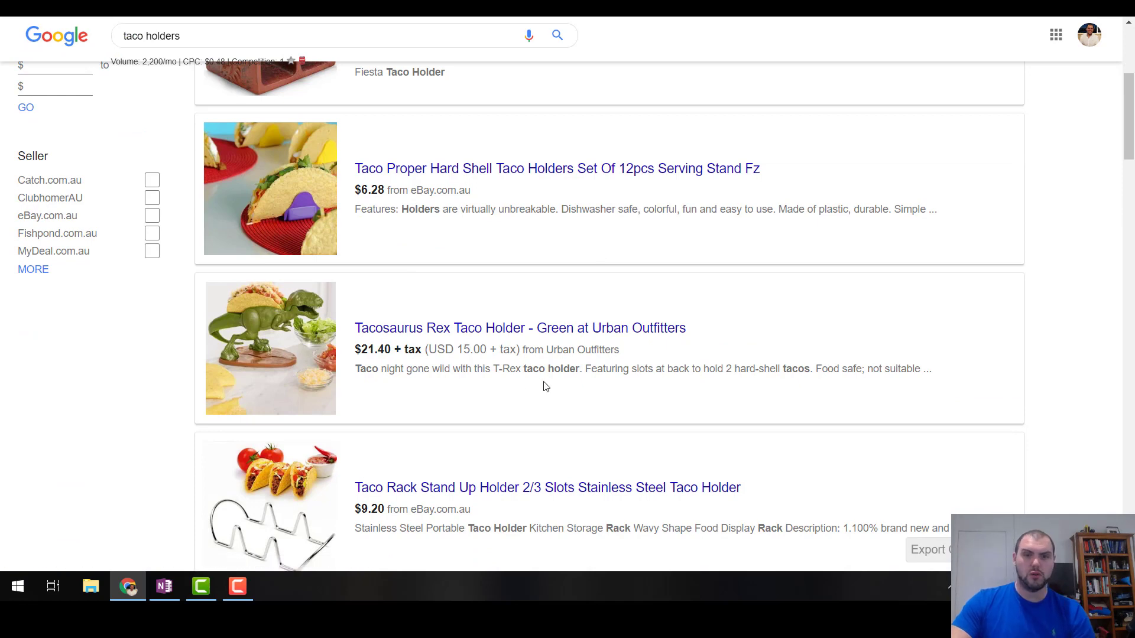
pyautogui.scroll(-3)
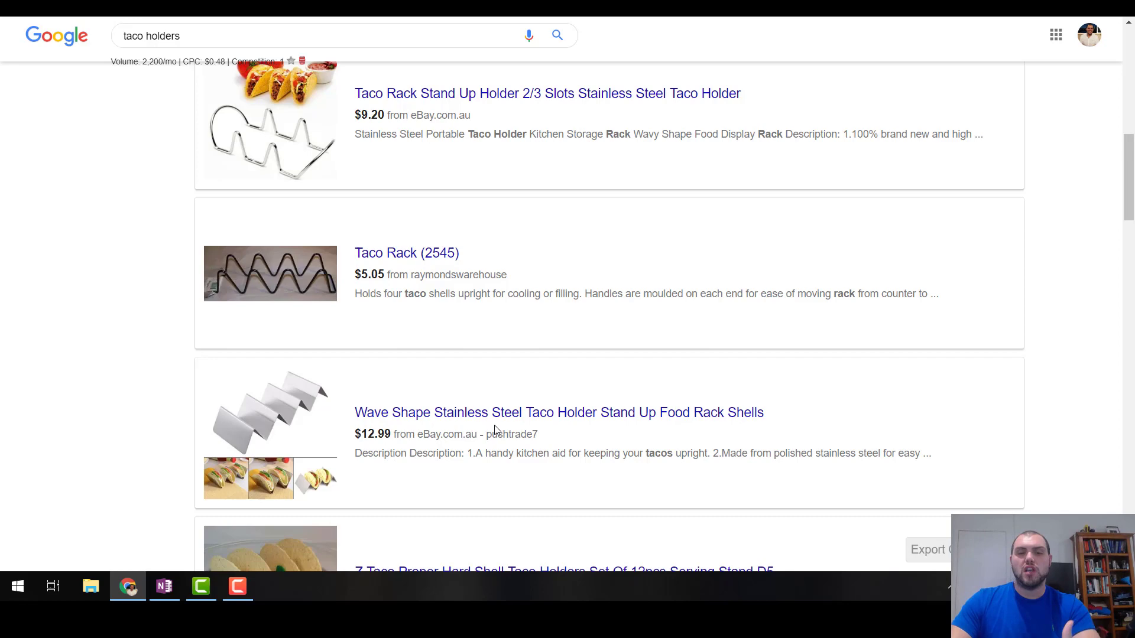
pyautogui.scroll(-3)
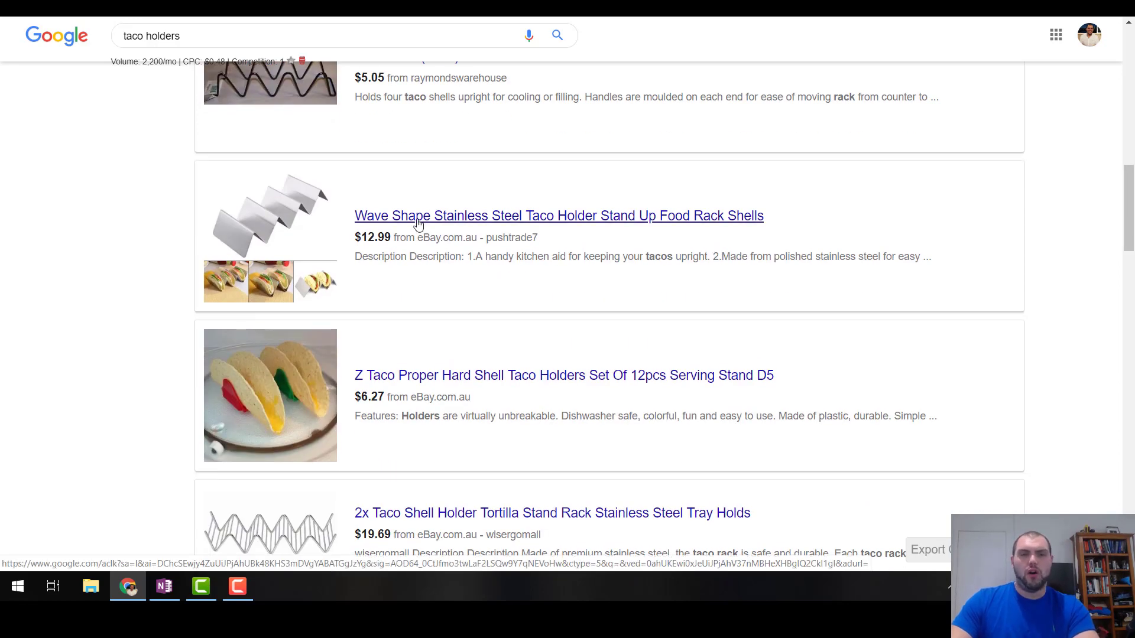
pyautogui.moveTo(496, 347)
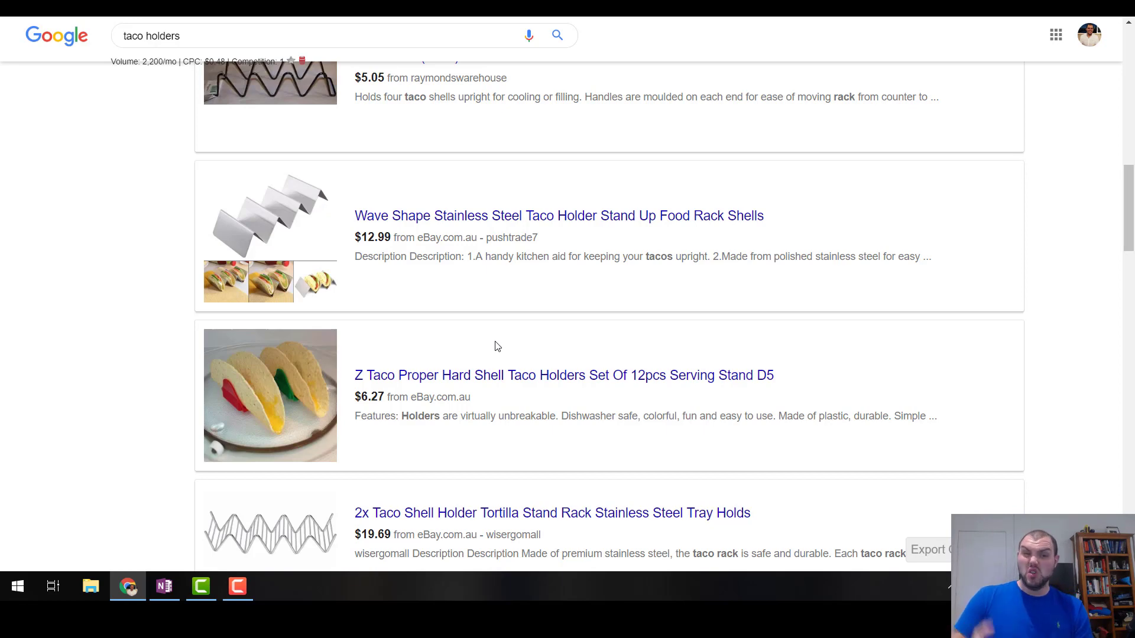
pyautogui.moveTo(108, 47)
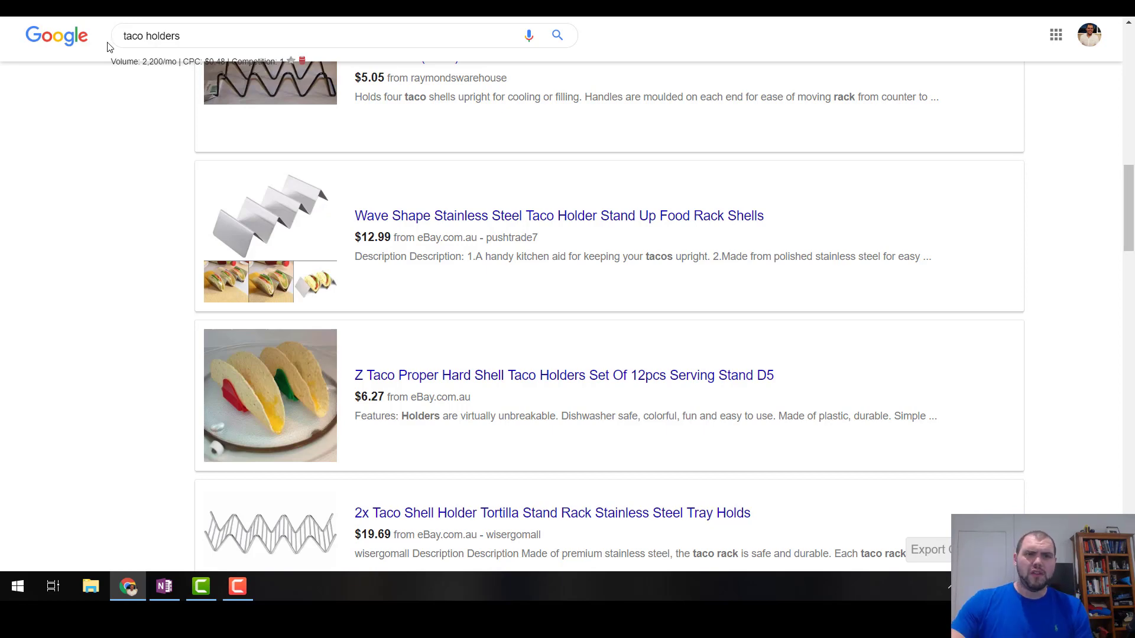
pyautogui.click(129, 587)
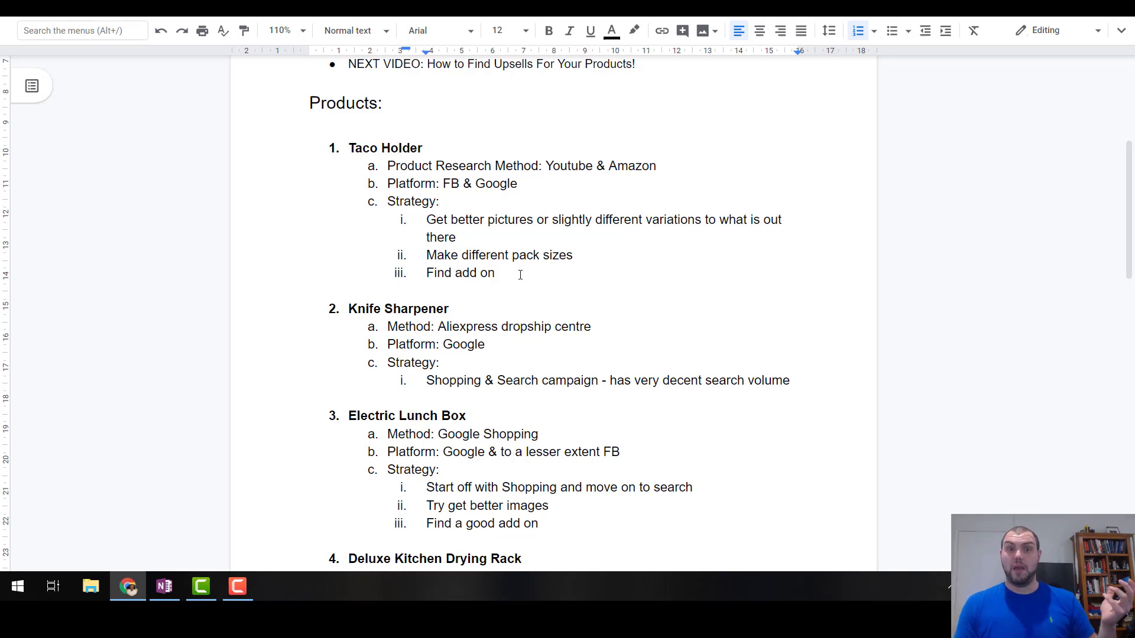
# Scroll the outline to the Knife Sharpener and Electric Lunch Box notes.
pyautogui.click(499, 274)
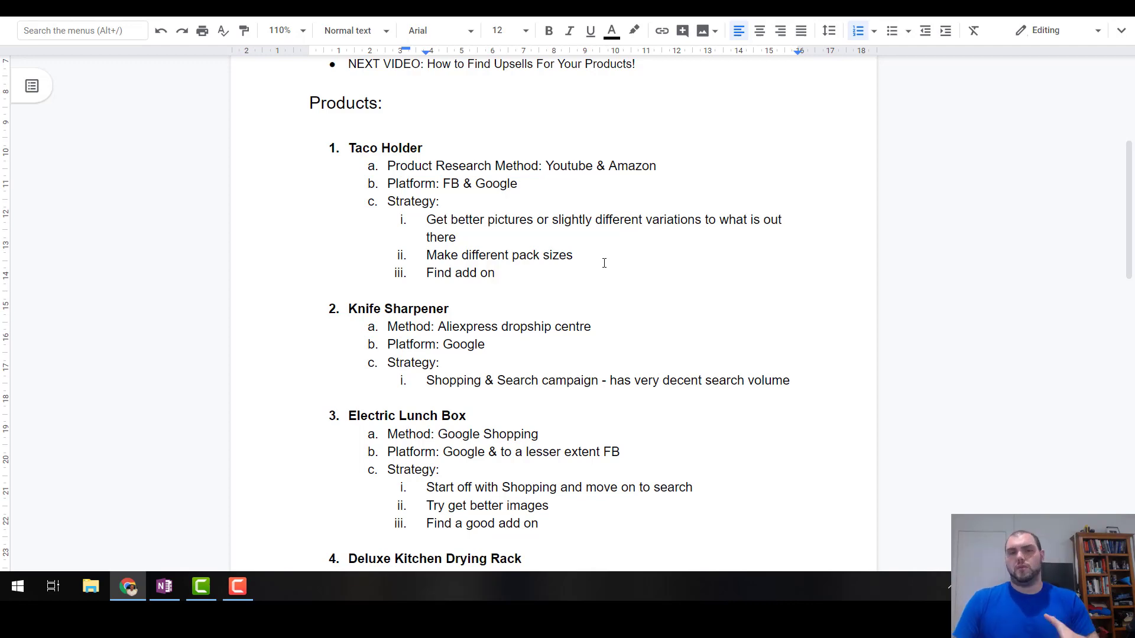
pyautogui.scroll(-3)
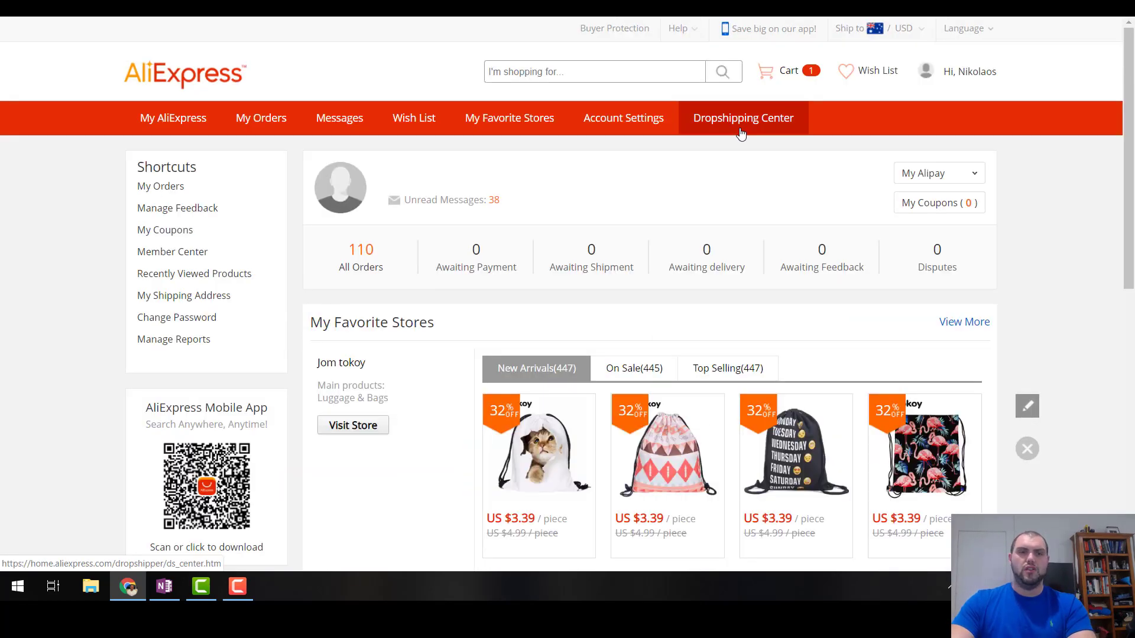
# Browse the Dropshipping Center's Kitchen, Dining & Bar grid down to the $7.46 knife sharpener.
pyautogui.click(742, 119)
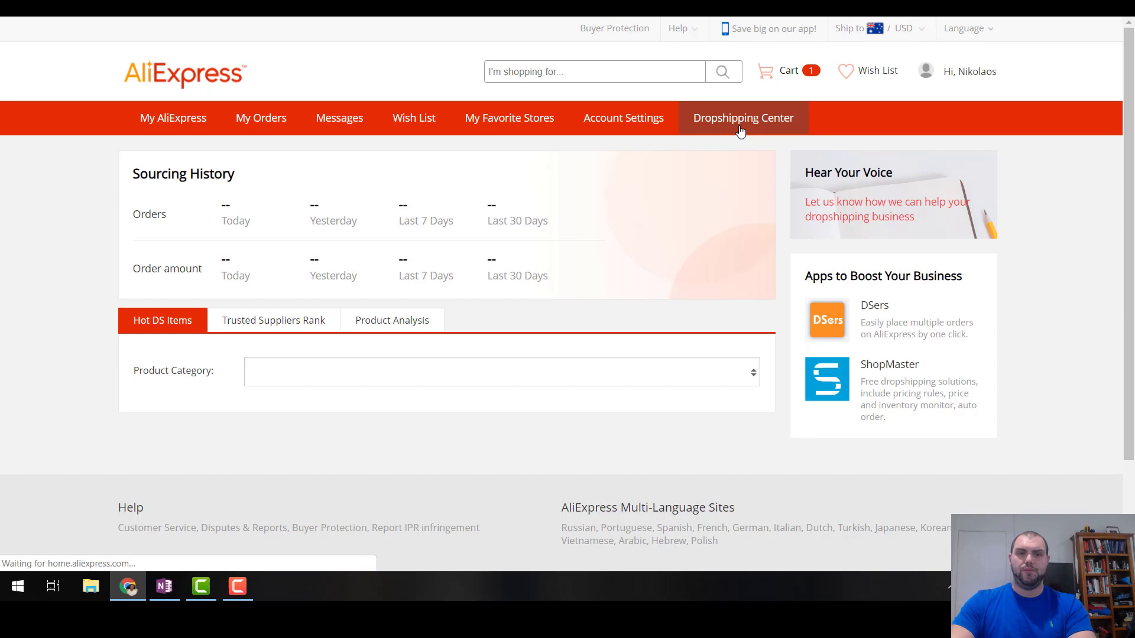
pyautogui.scroll(-3)
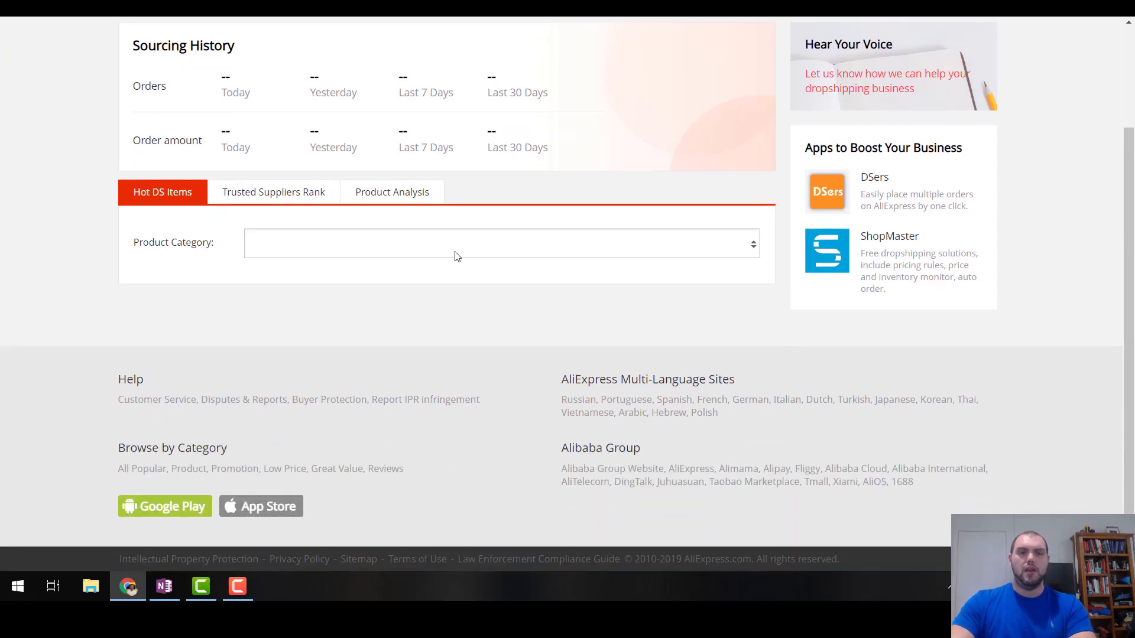
pyautogui.click(501, 242)
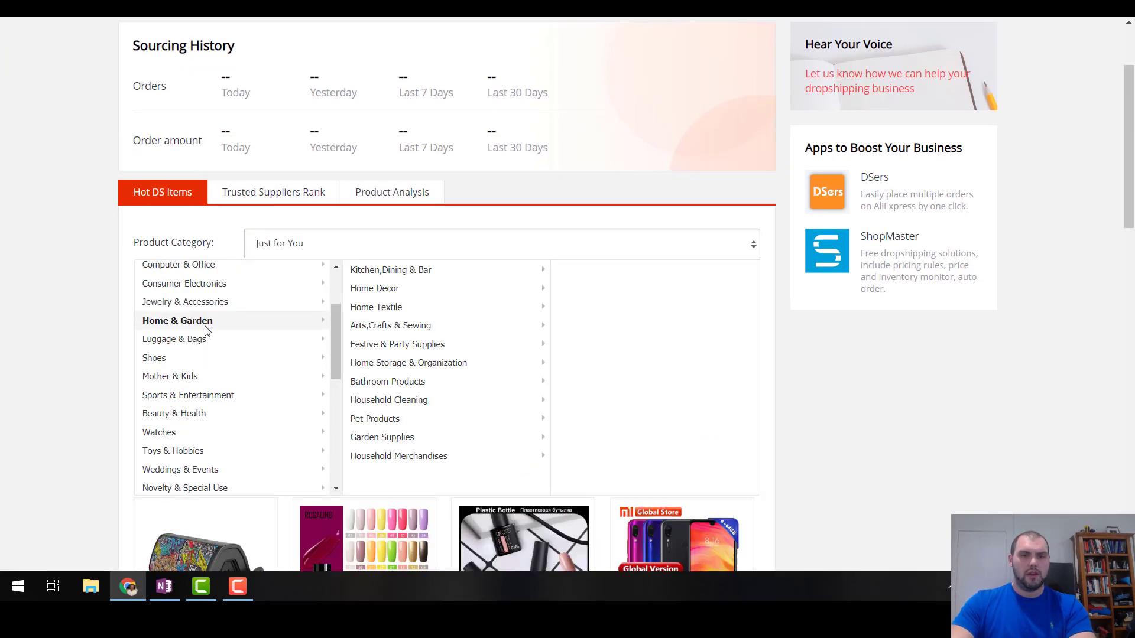
pyautogui.moveTo(396, 269)
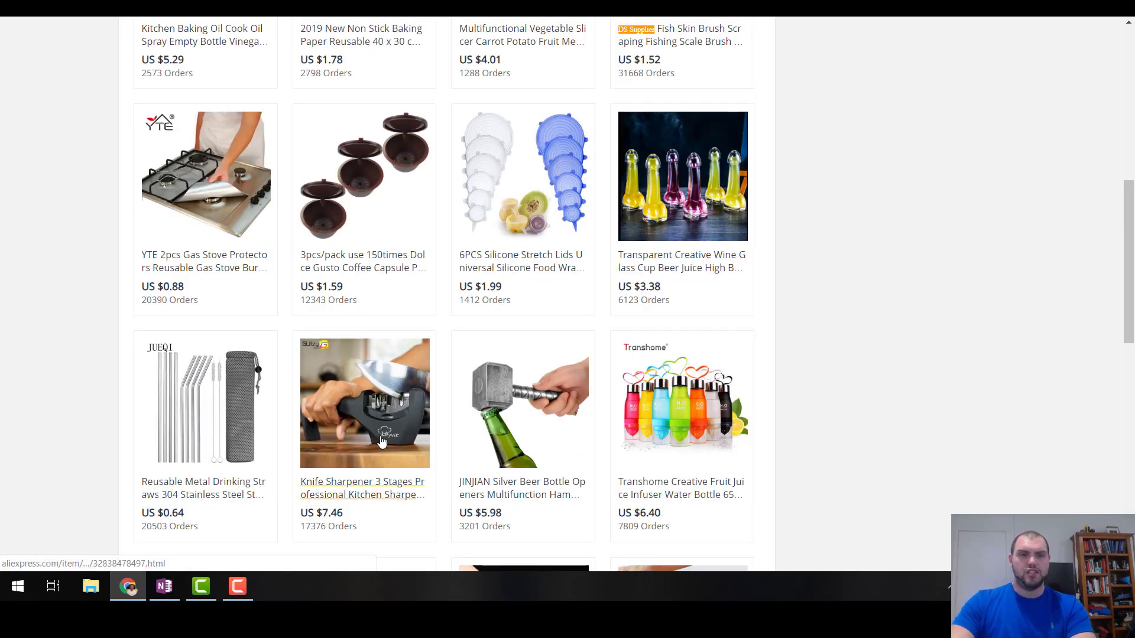
pyautogui.scroll(-3)
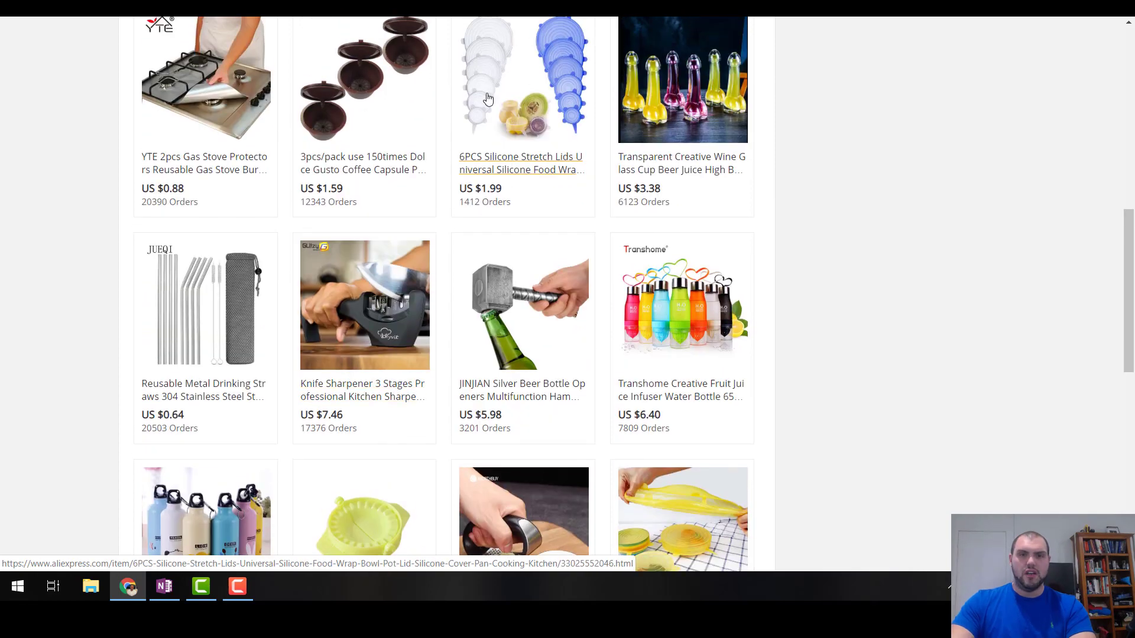
pyautogui.moveTo(484, 153)
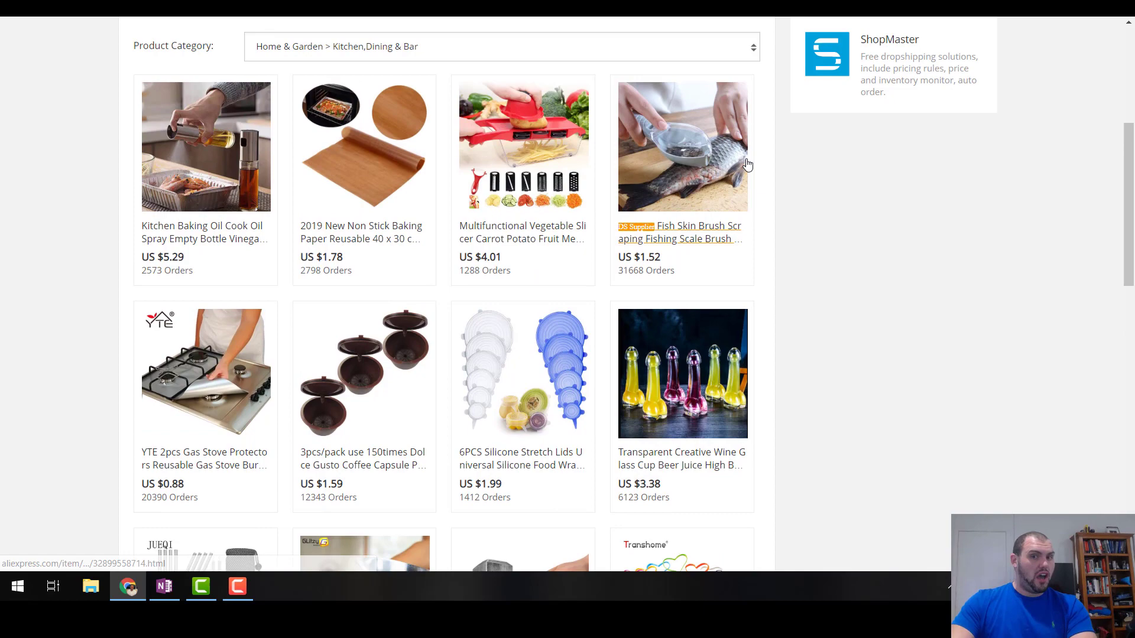
pyautogui.moveTo(637, 147)
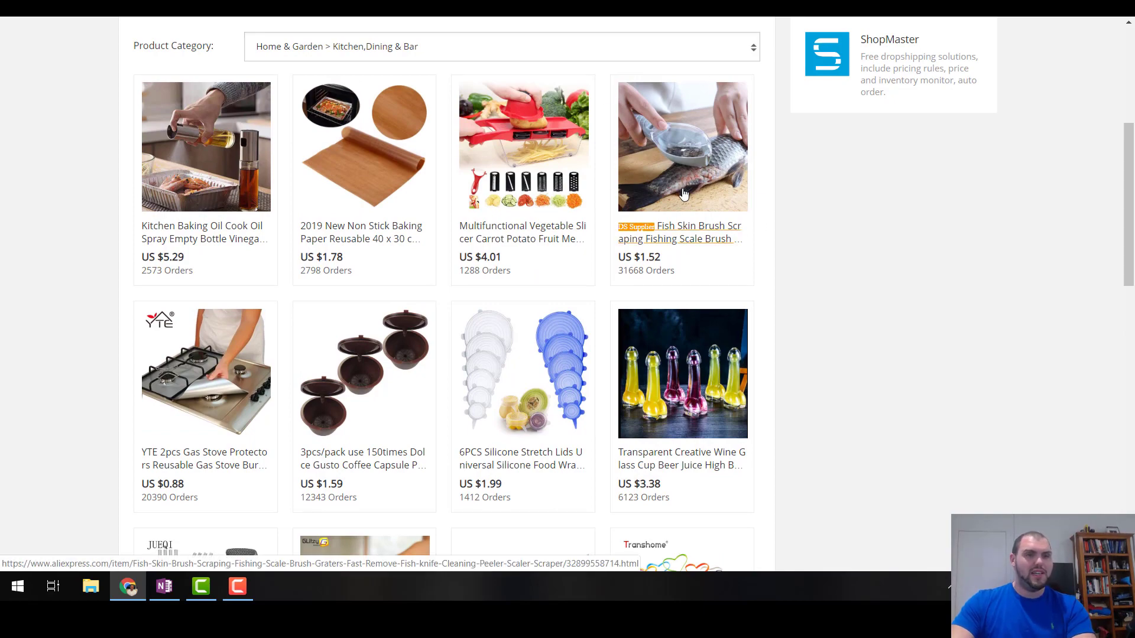
pyautogui.scroll(-3)
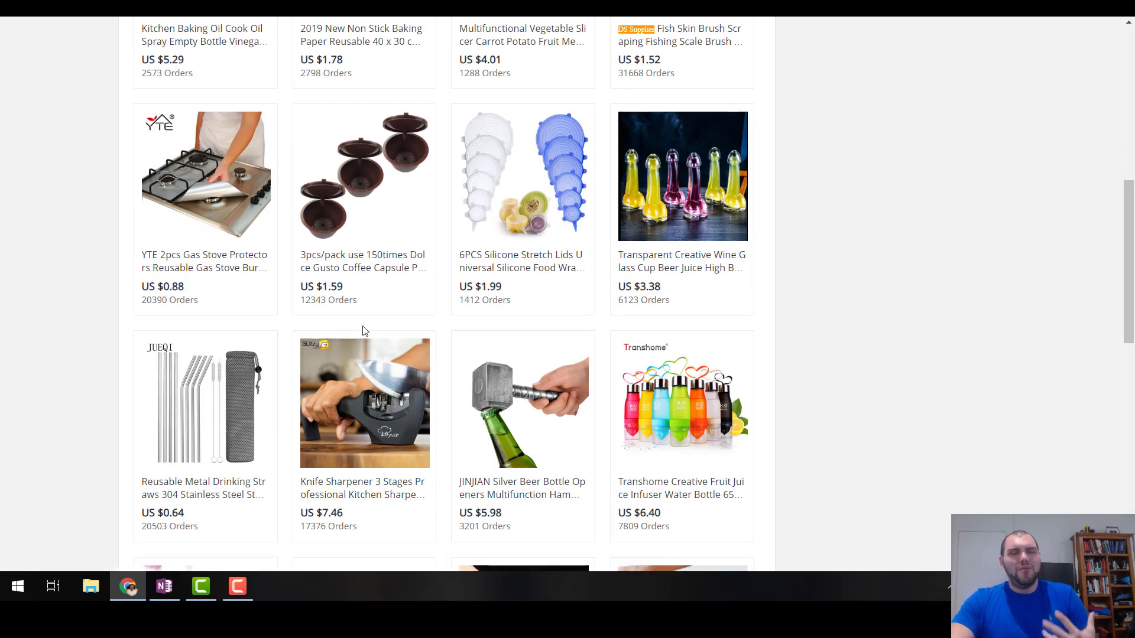
pyautogui.moveTo(389, 307)
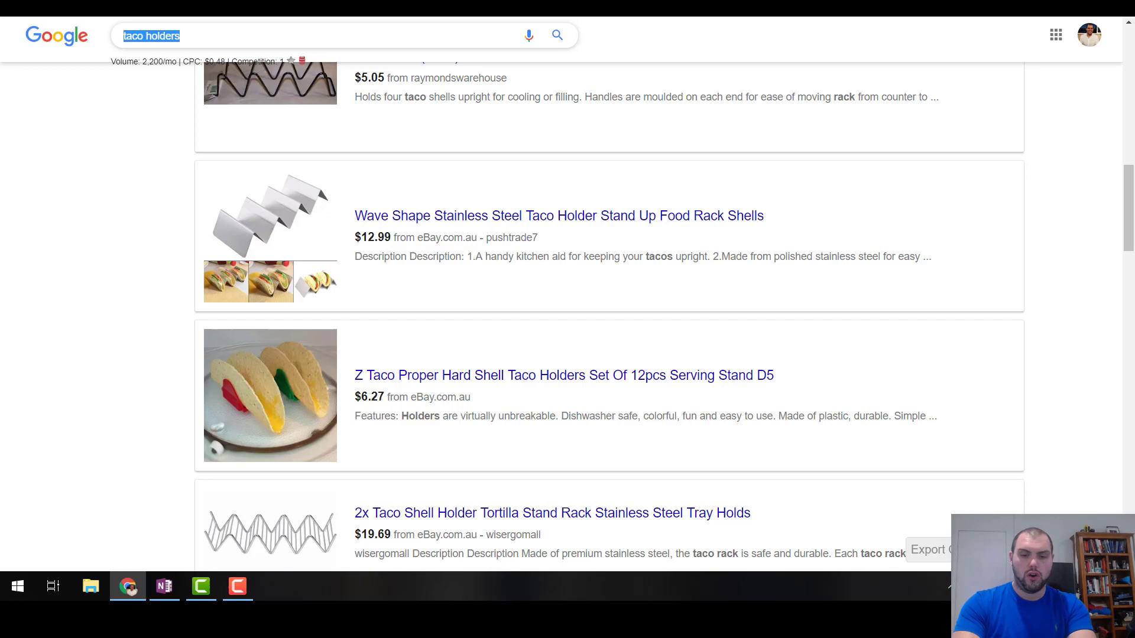
# Search 'knife sharpener', highlight its 135,000 monthly volume, and retype the query on a fresh page.
pyautogui.write('knife sharpener')
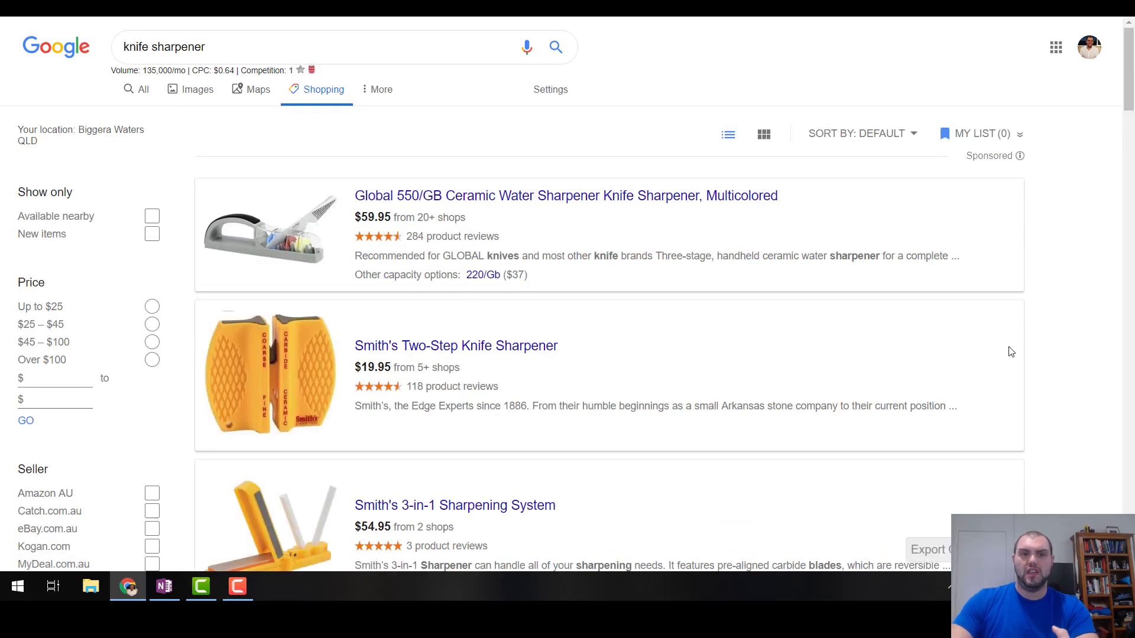
pyautogui.doubleClick(156, 70)
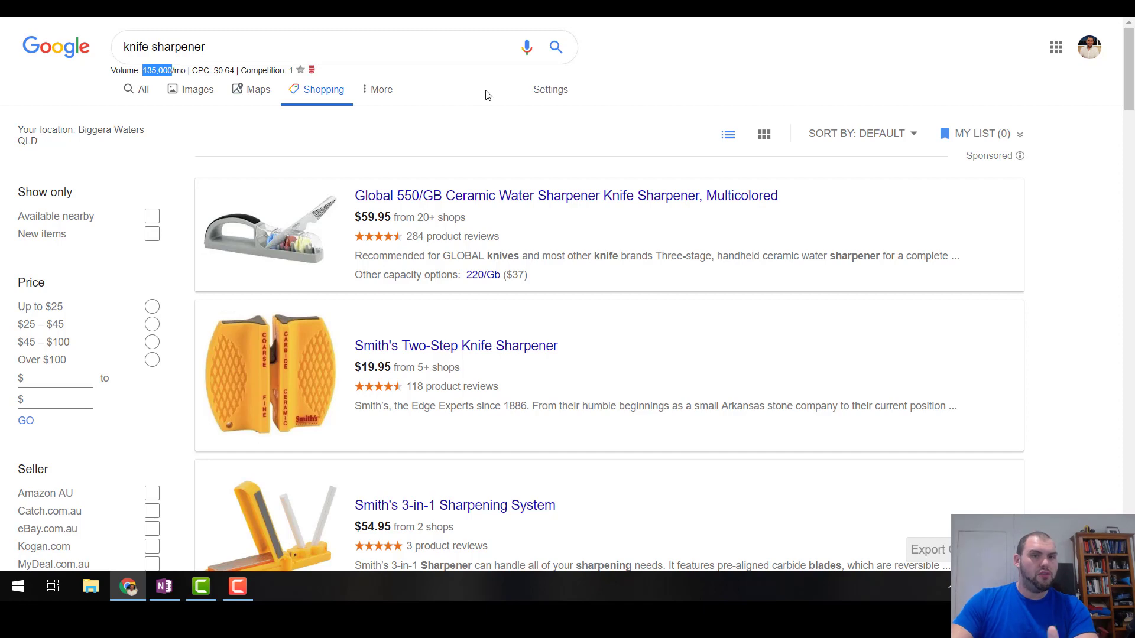
pyautogui.moveTo(724, 191)
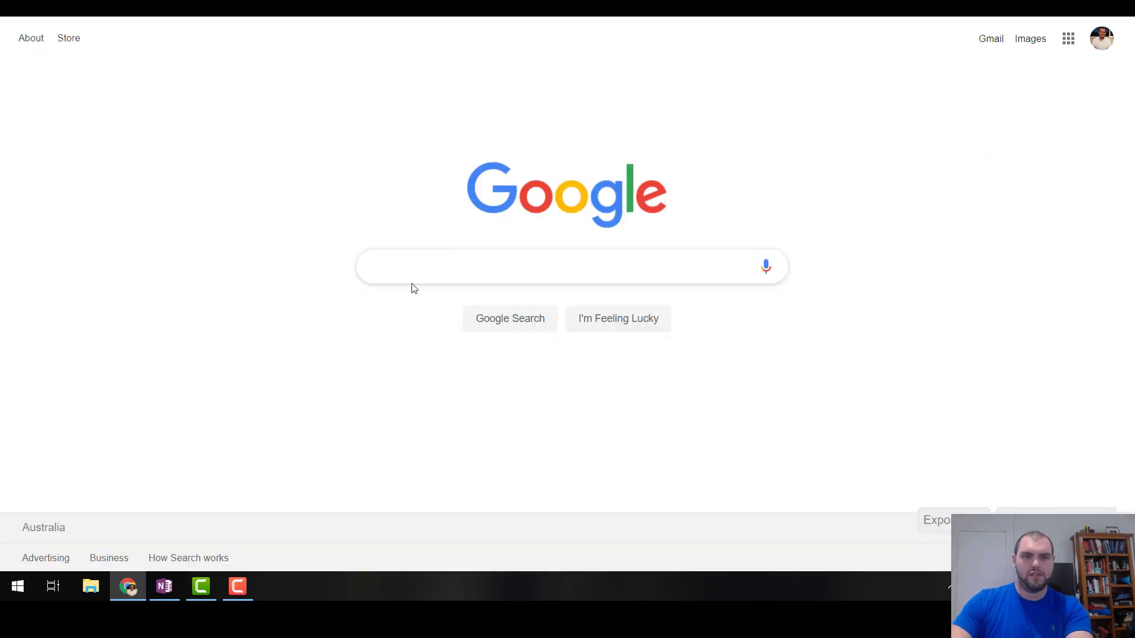
pyautogui.write('knife sharpener')
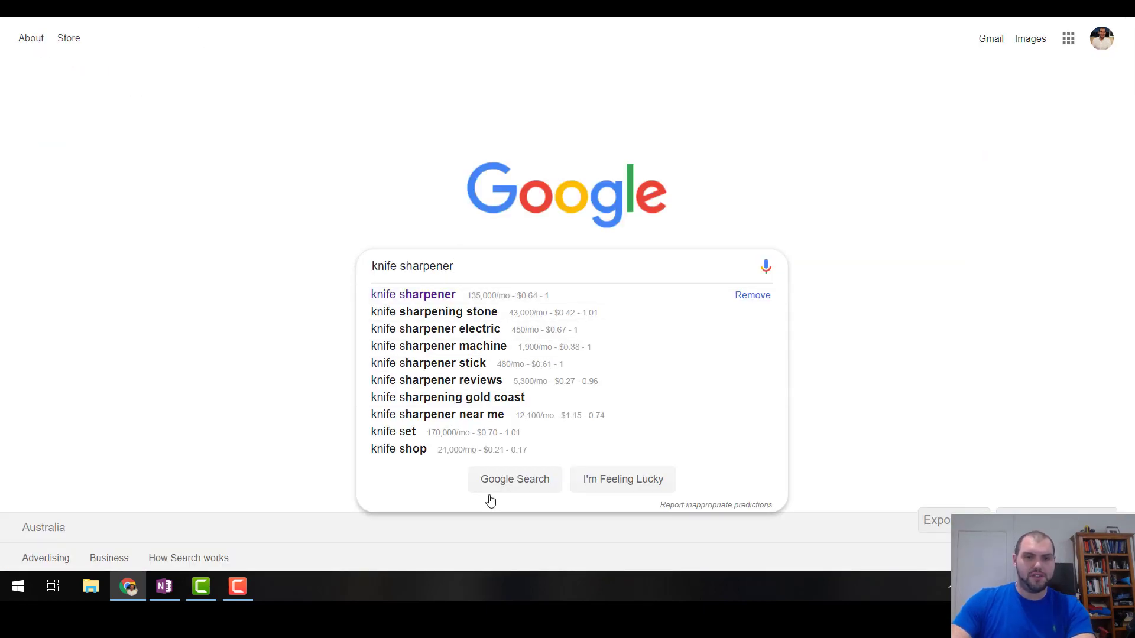
pyautogui.moveTo(446, 393)
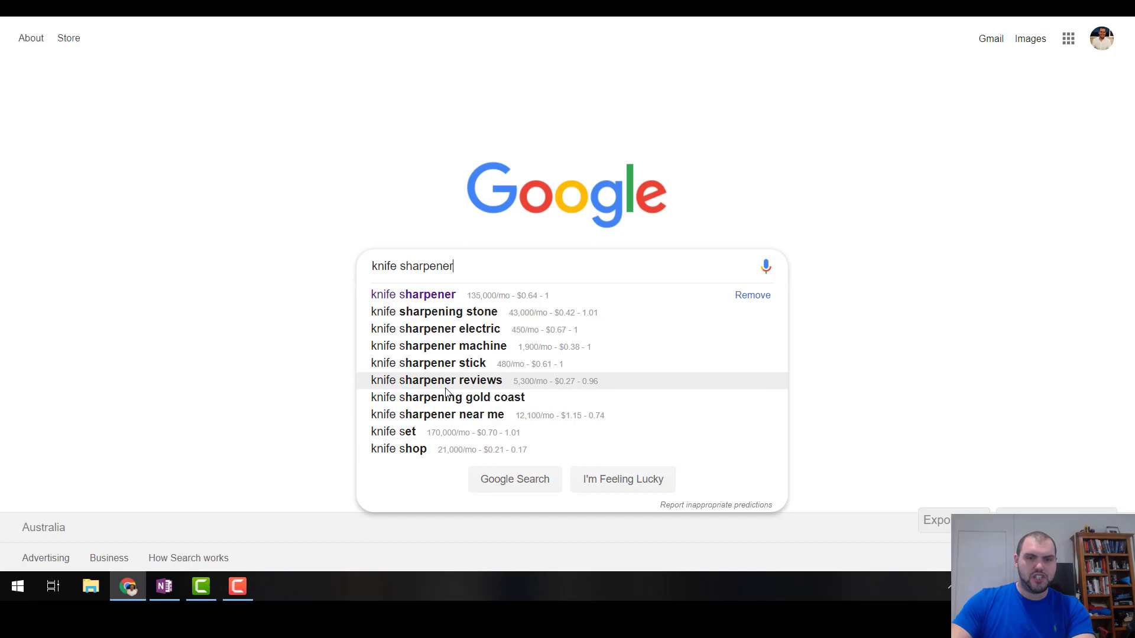
pyautogui.moveTo(437, 286)
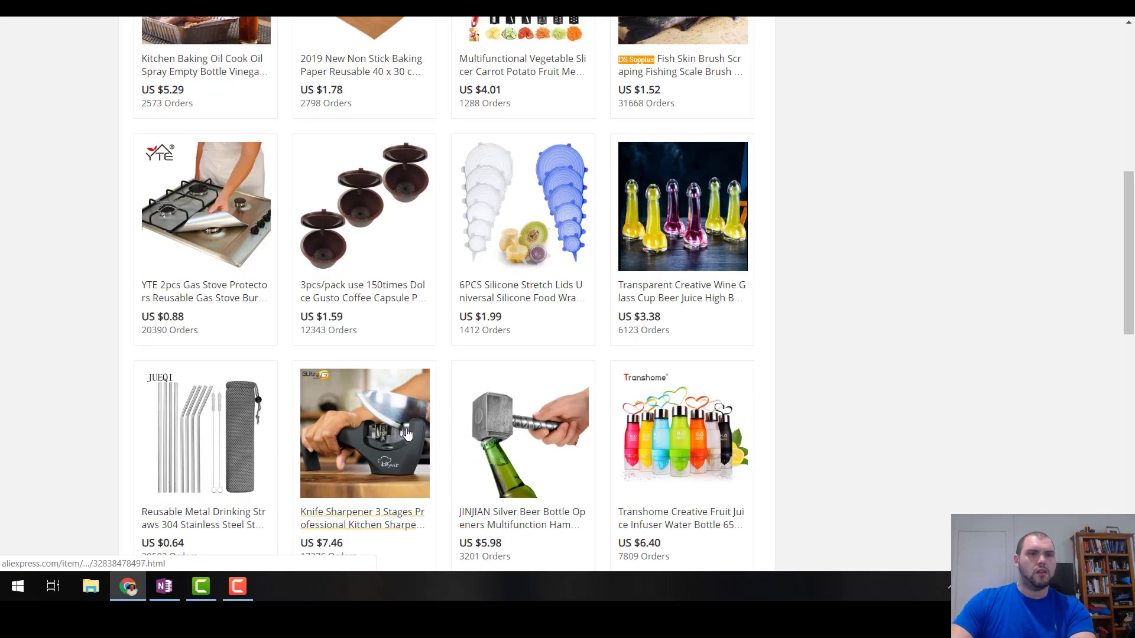
# Review the Knife Sharpener 3 Stages page with 17,518 orders at $7.51–10.33, then return to the outline.
pyautogui.click(364, 433)
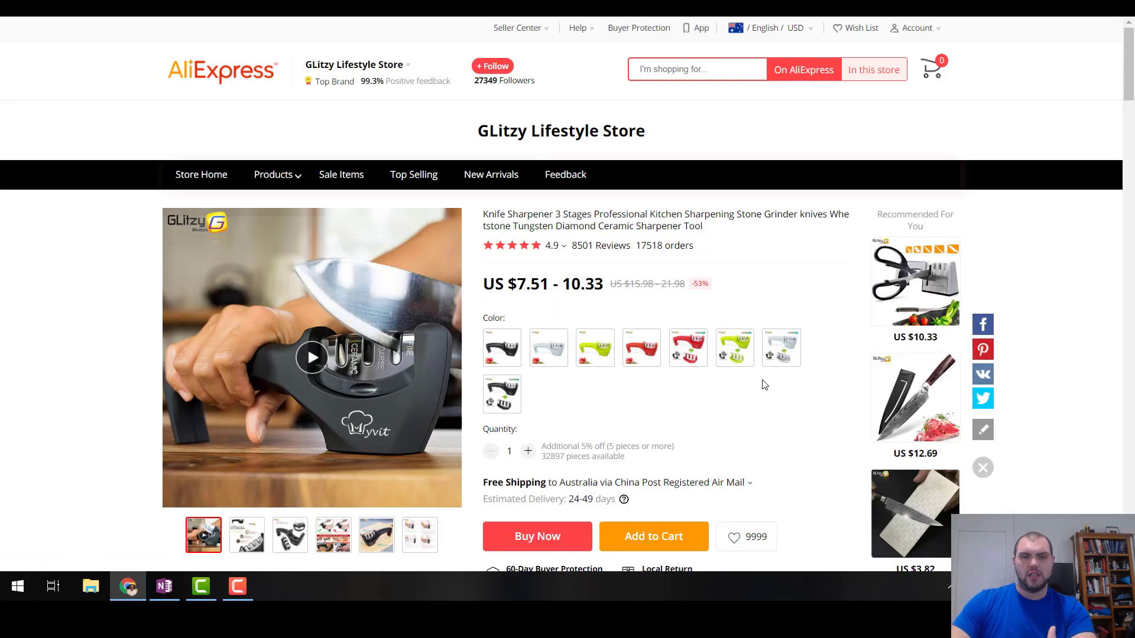
pyautogui.moveTo(355, 445)
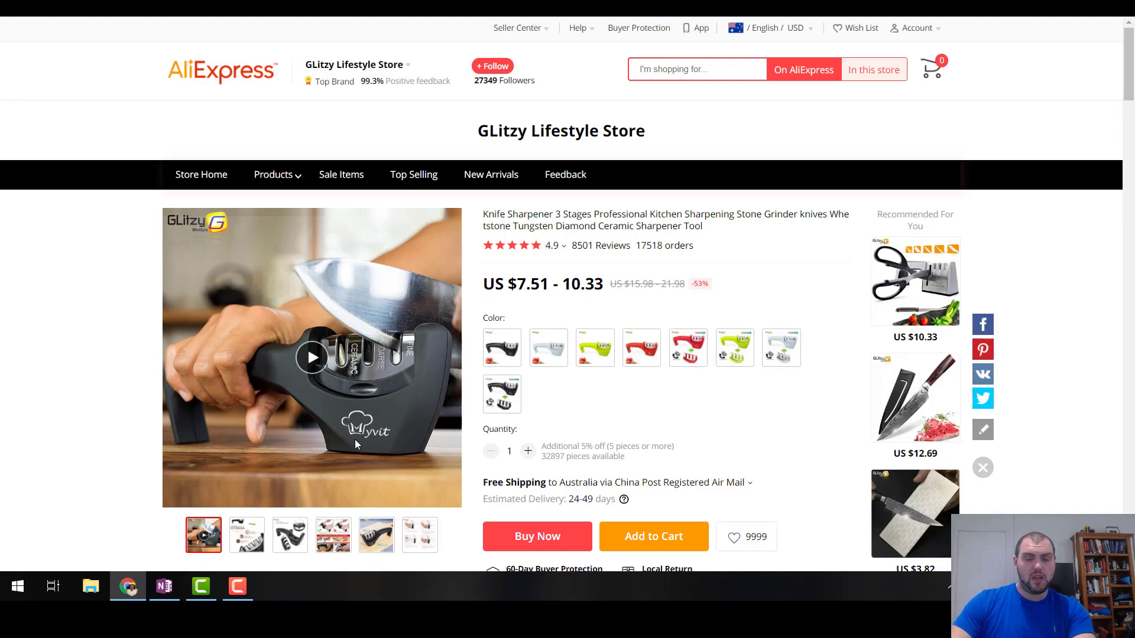
pyautogui.scroll(-3)
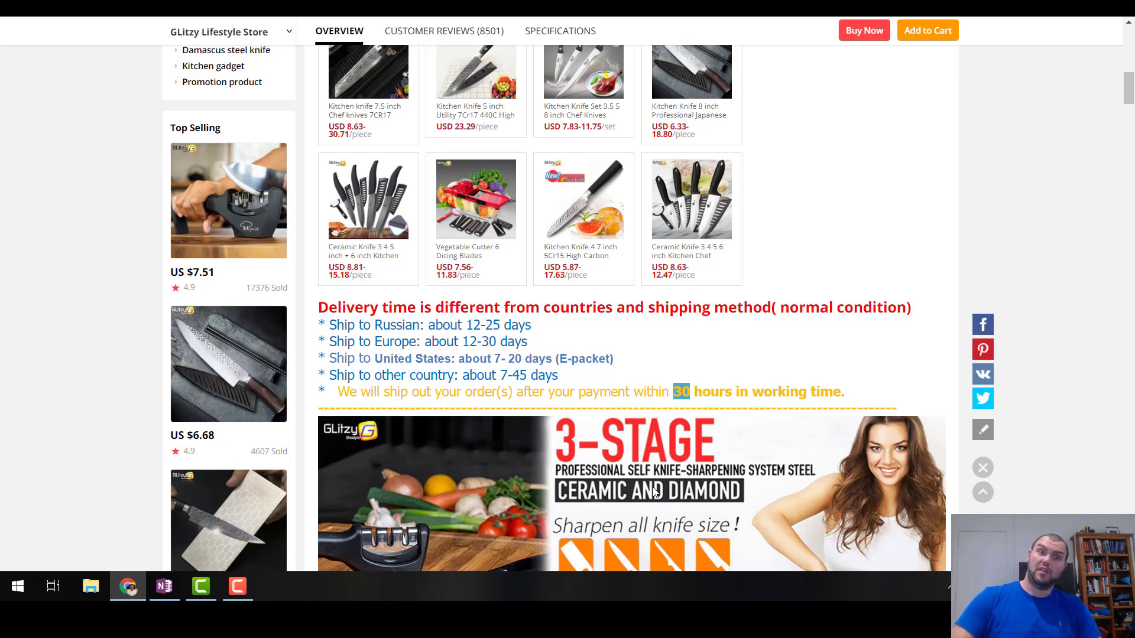
pyautogui.click(163, 586)
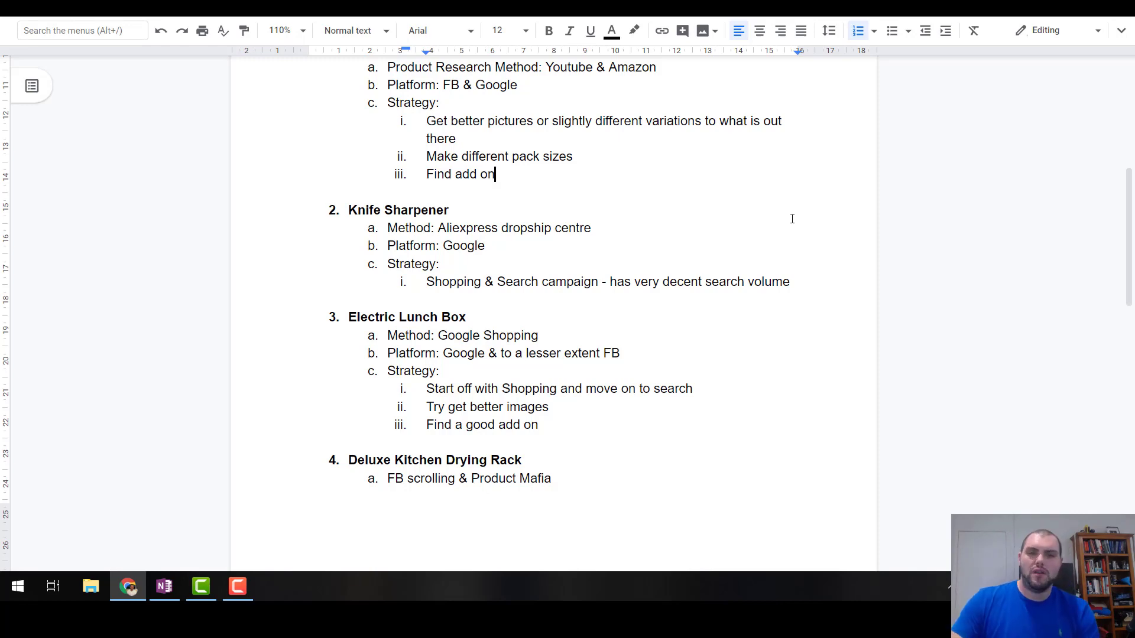
pyautogui.moveTo(579, 366)
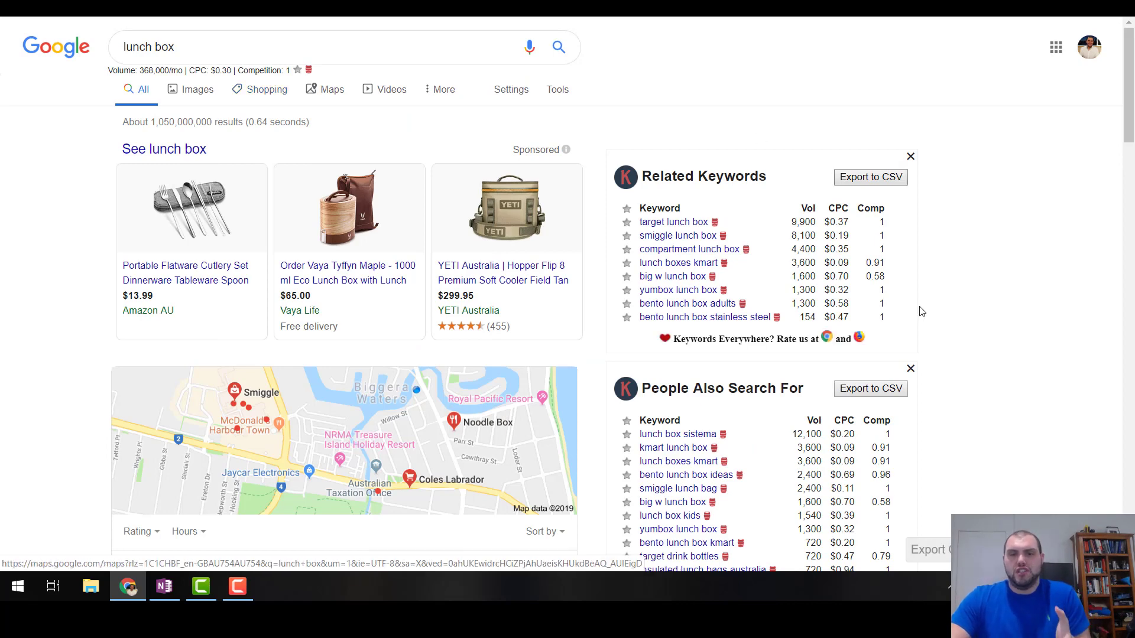
# Scroll the 'lunch box' results to the People Also Search For list led by lunch box sistema.
pyautogui.scroll(-3)
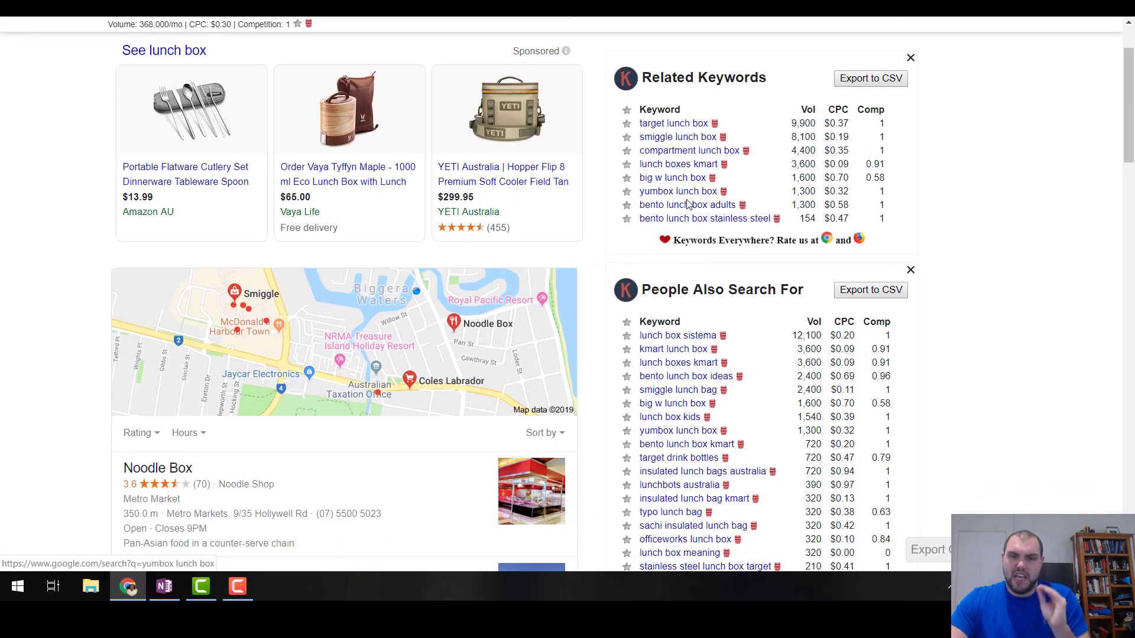
pyautogui.moveTo(689, 217)
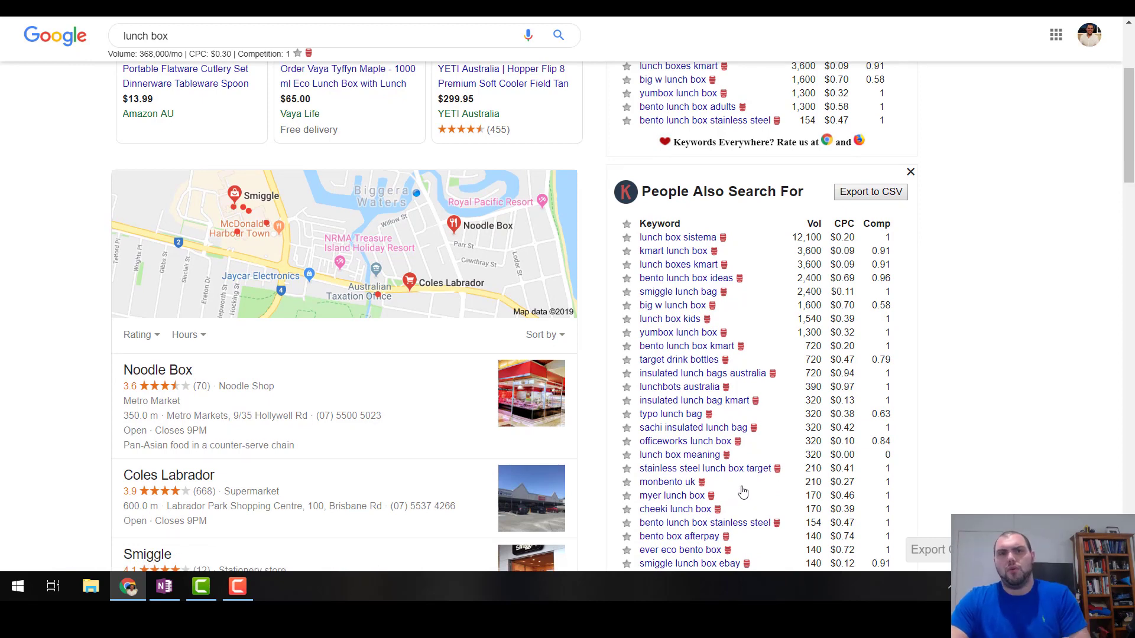
pyautogui.moveTo(742, 469)
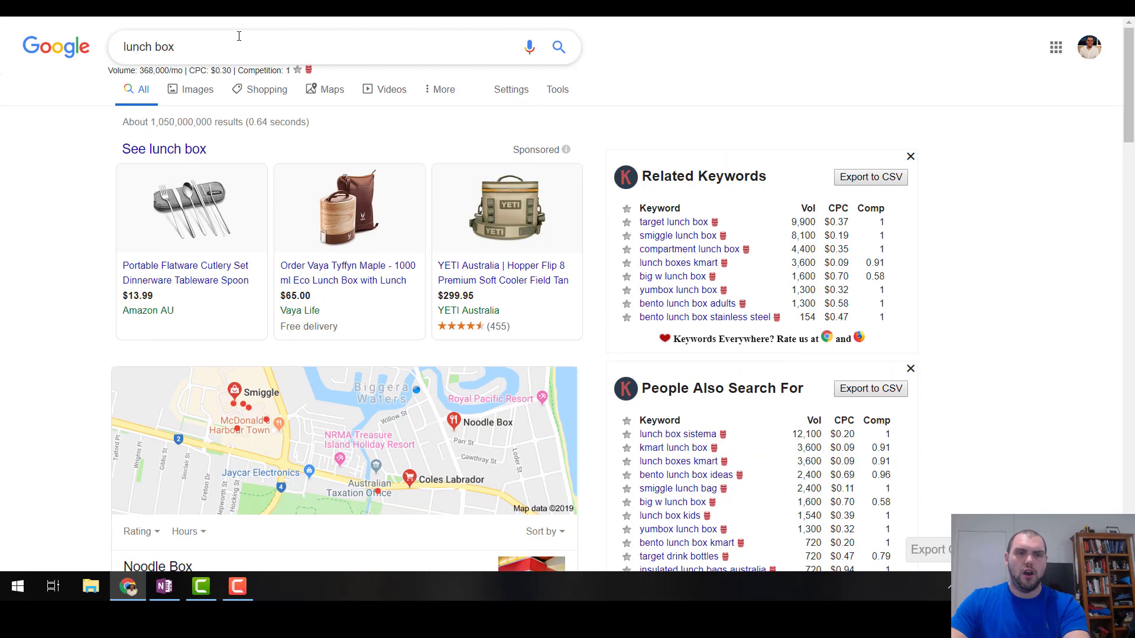
# Search 'heated lunch box', highlight its 5,400 monthly volume, and browse the results.
pyautogui.write('heated')
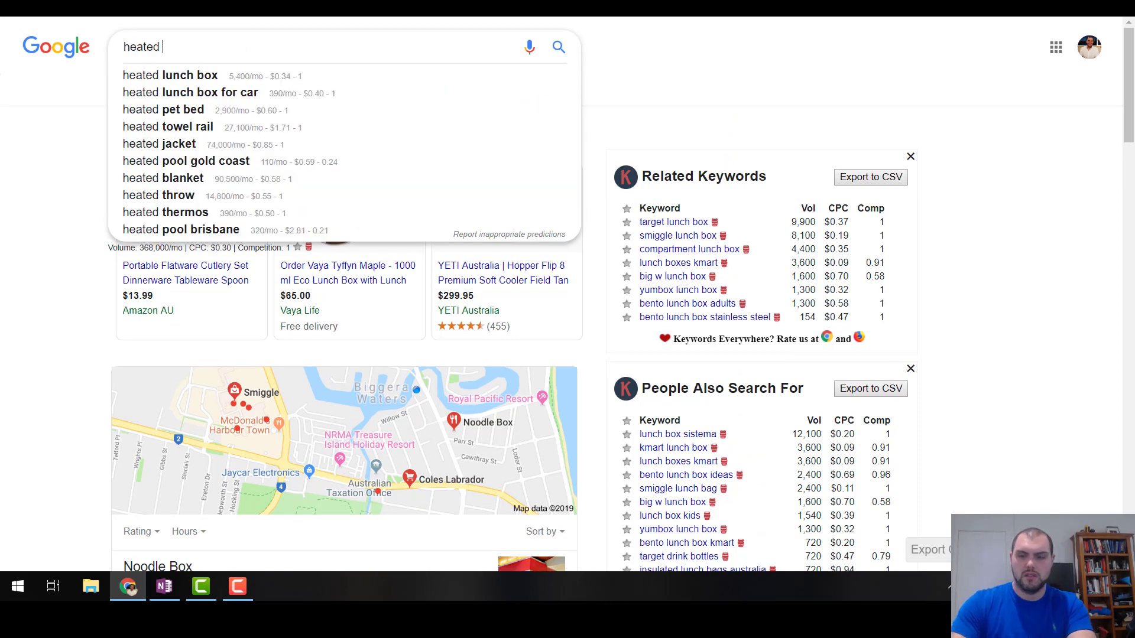
pyautogui.click(169, 75)
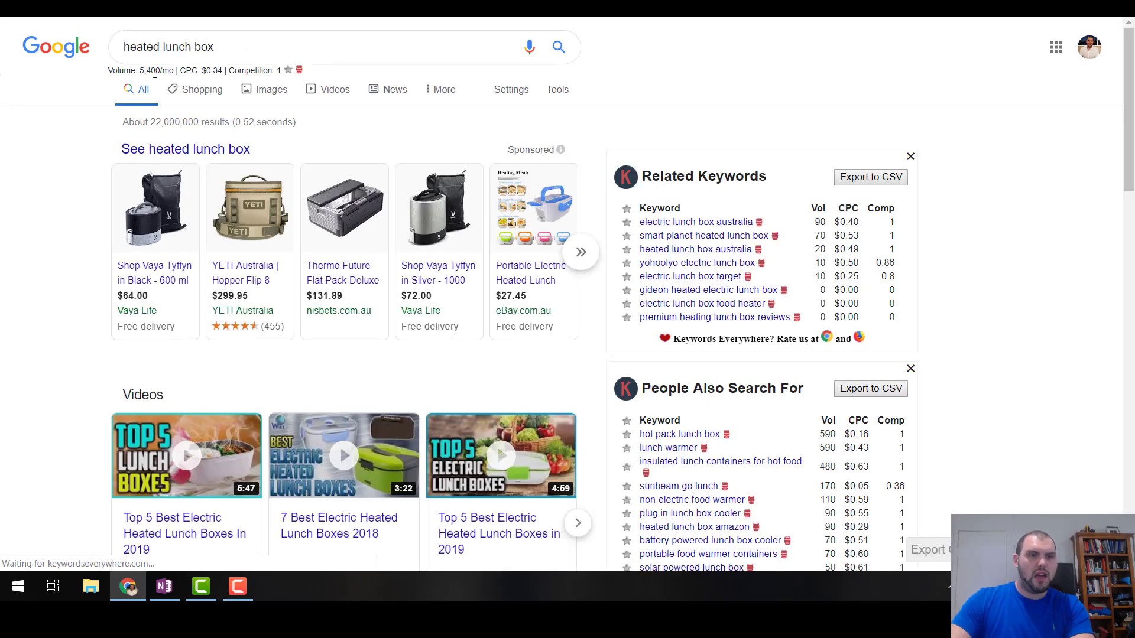
pyautogui.doubleClick(150, 70)
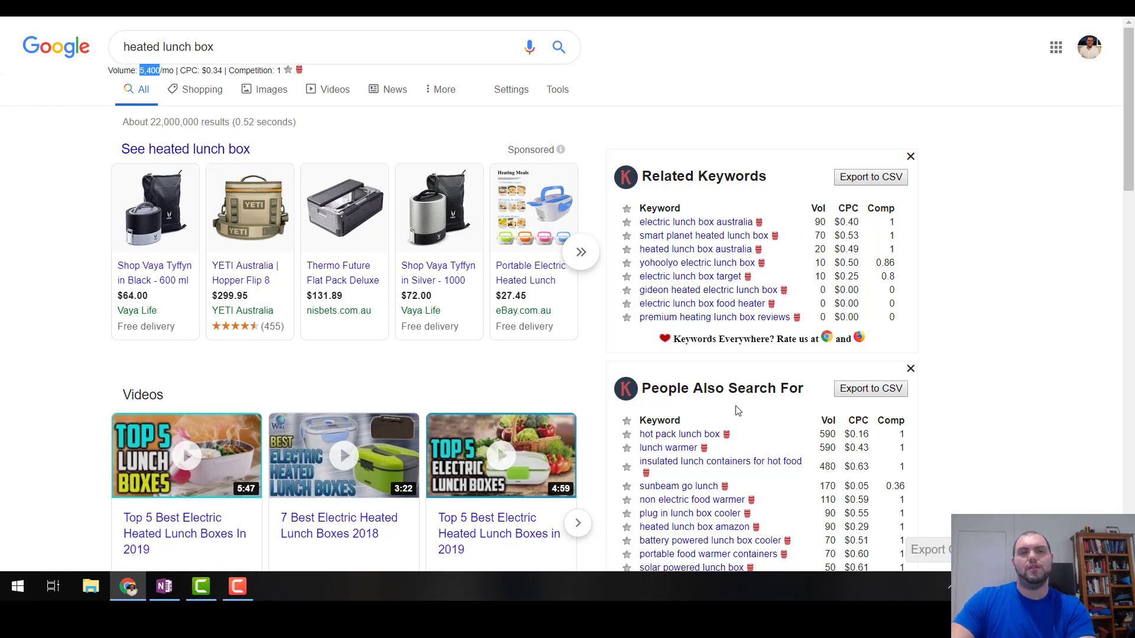
pyautogui.moveTo(753, 121)
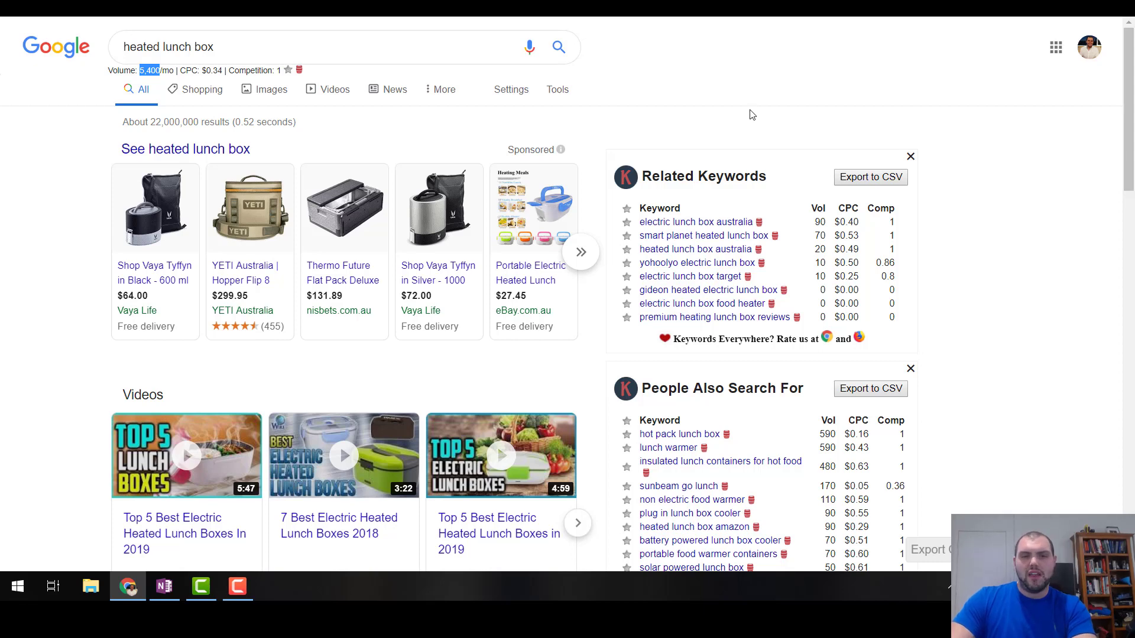
pyautogui.scroll(-3)
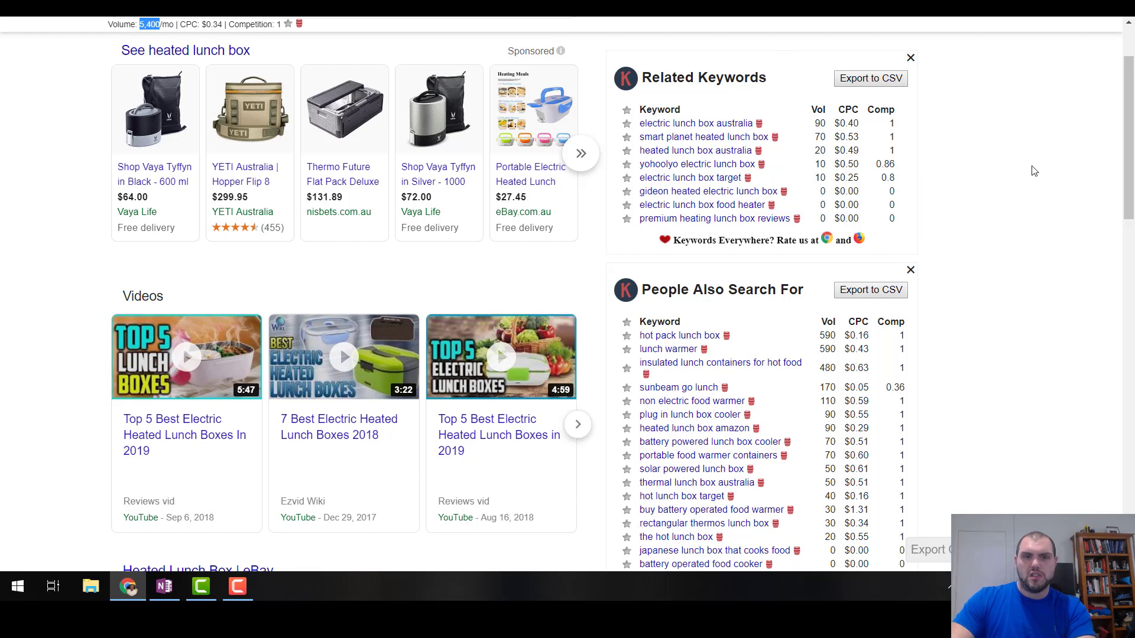
pyautogui.moveTo(308, 157)
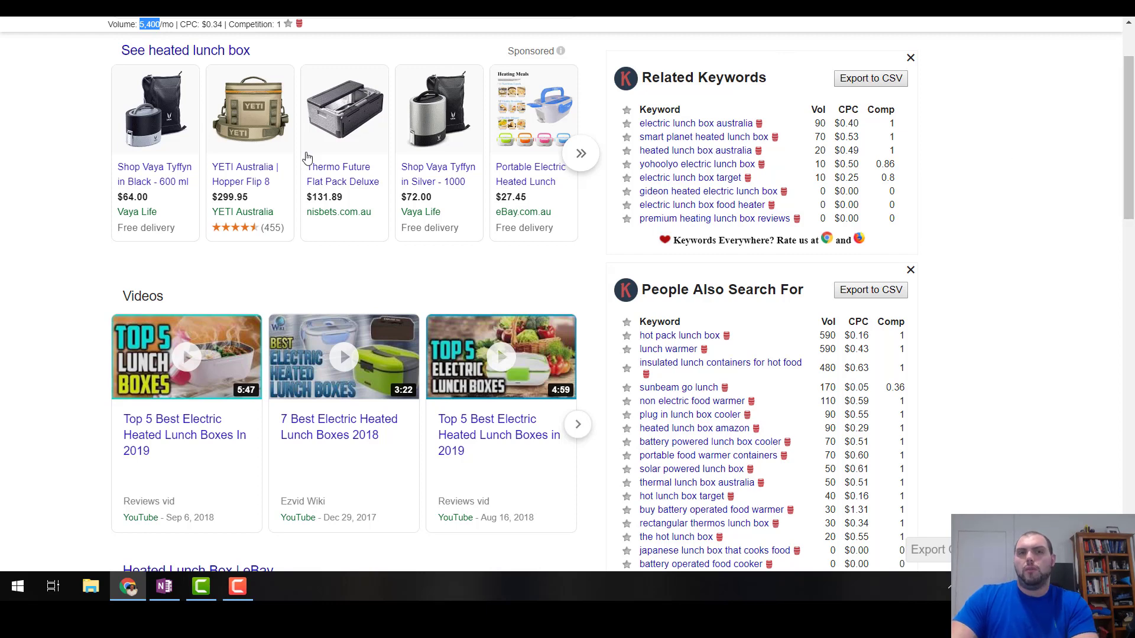
pyautogui.moveTo(1062, 403)
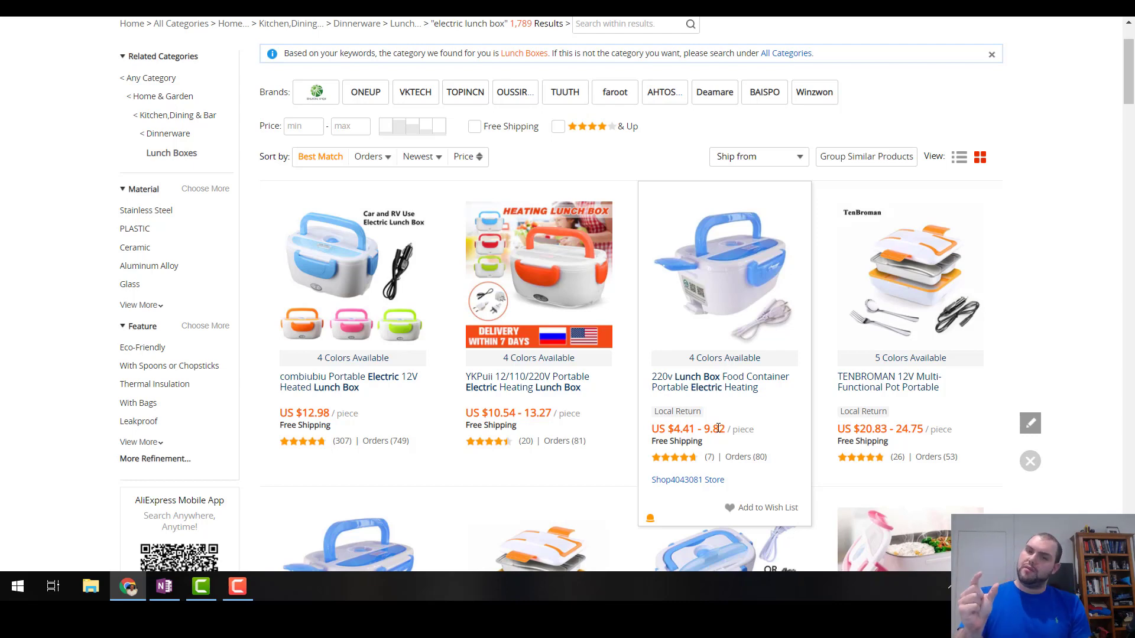
pyautogui.click(163, 586)
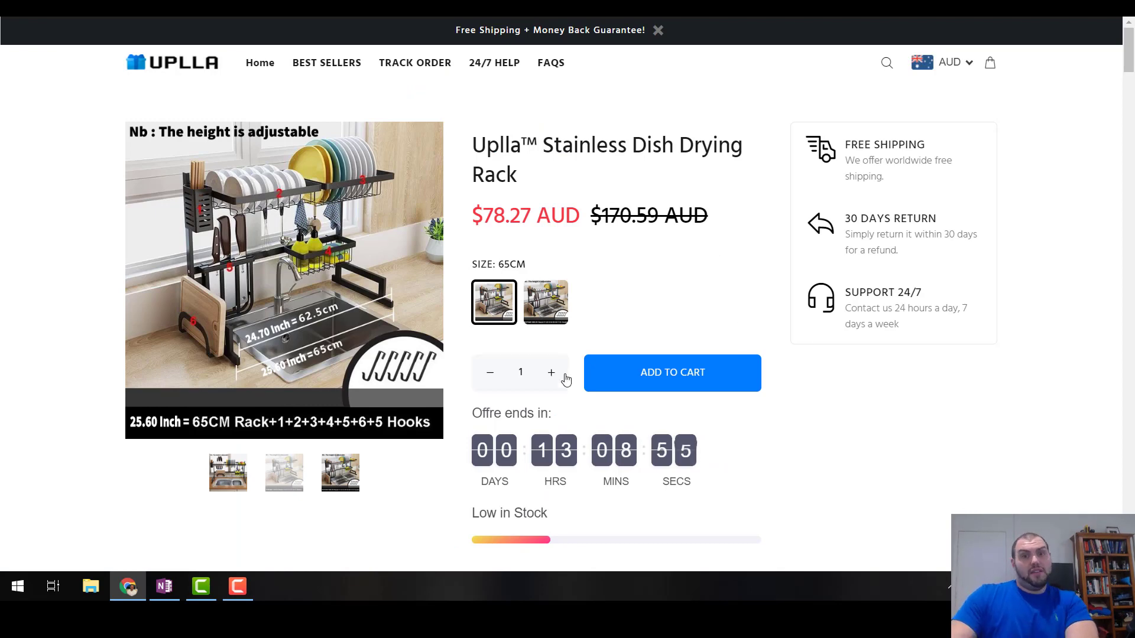
pyautogui.moveTo(845, 422)
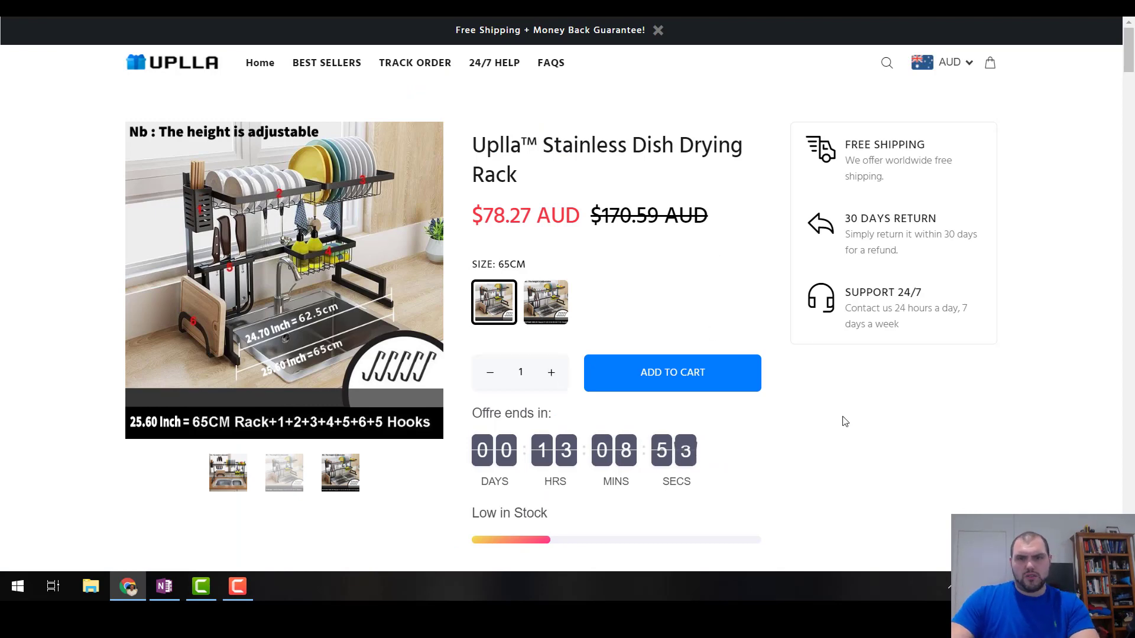
pyautogui.moveTo(990, 432)
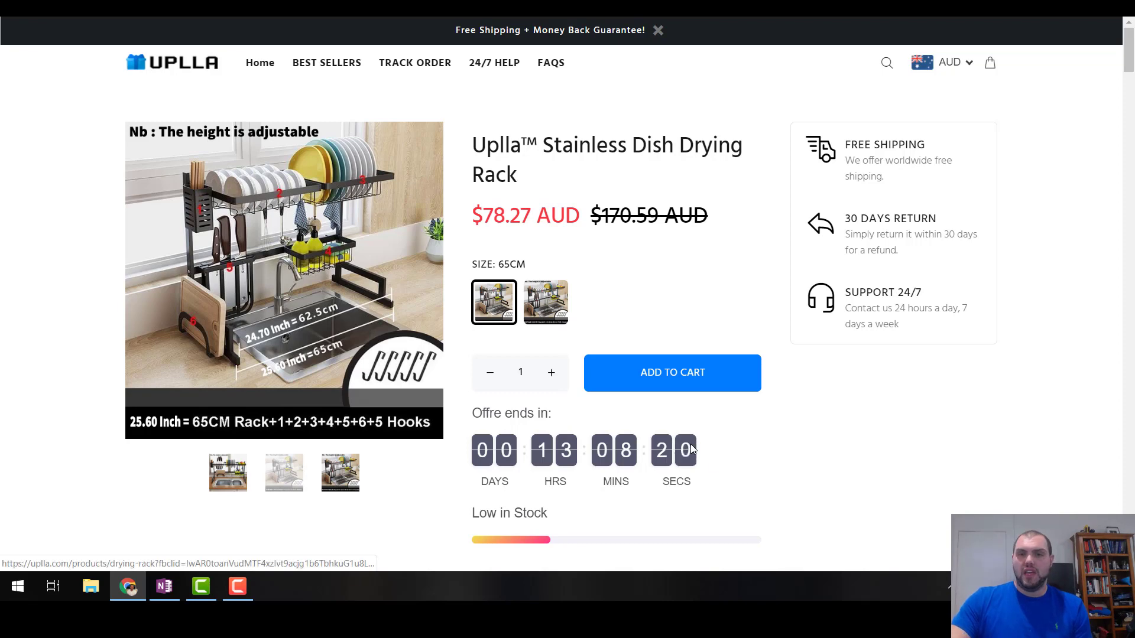
pyautogui.scroll(-3)
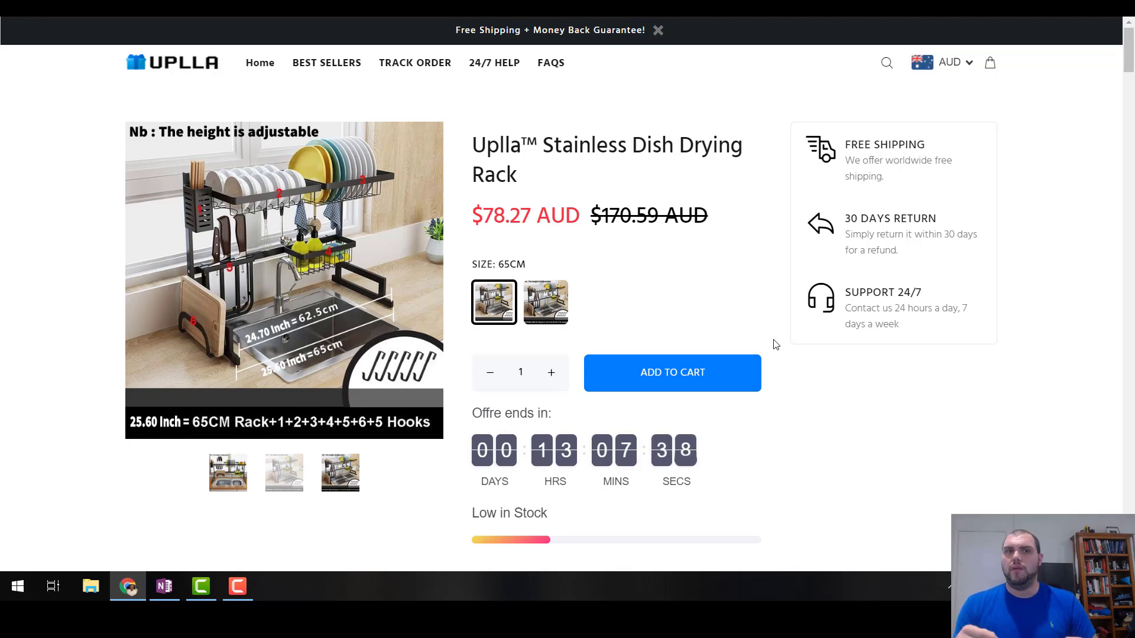
pyautogui.scroll(-3)
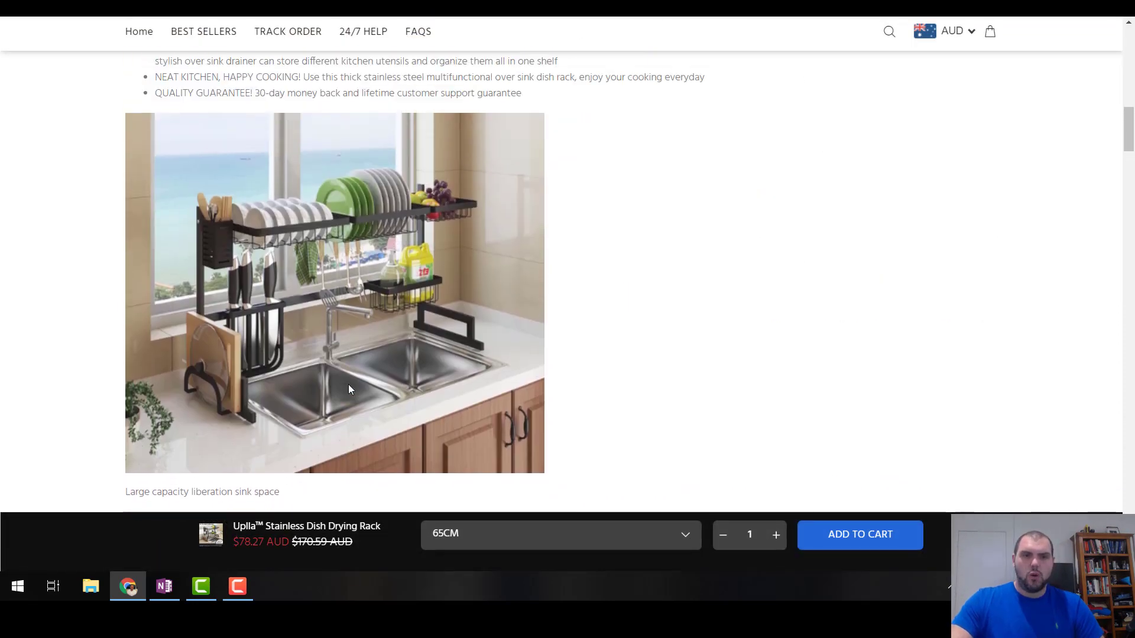
pyautogui.scroll(-3)
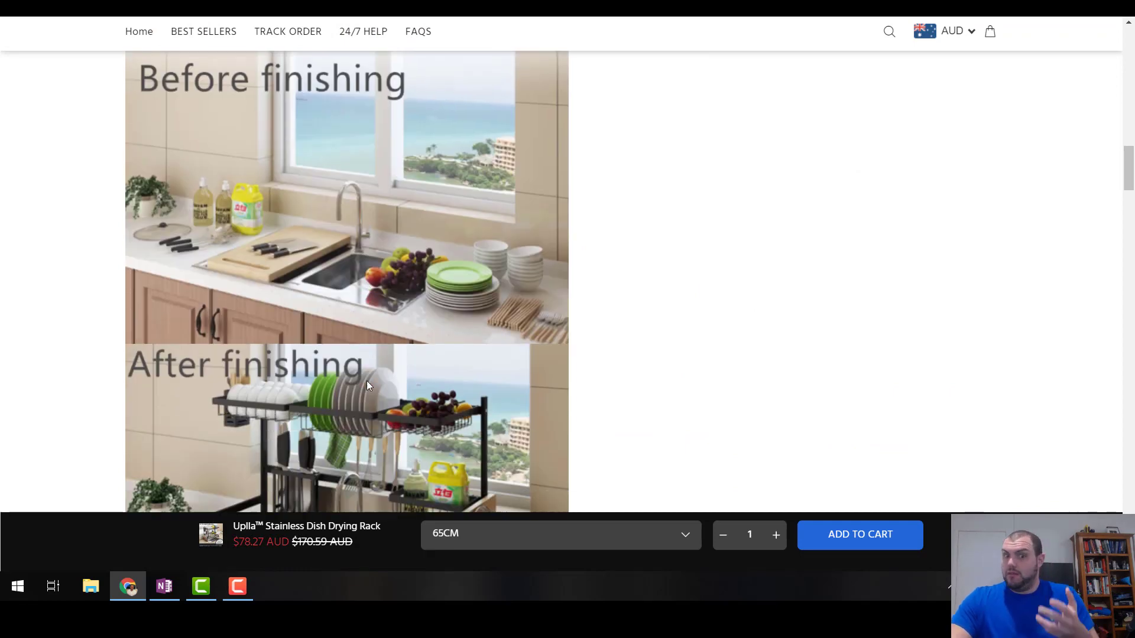
pyautogui.scroll(-3)
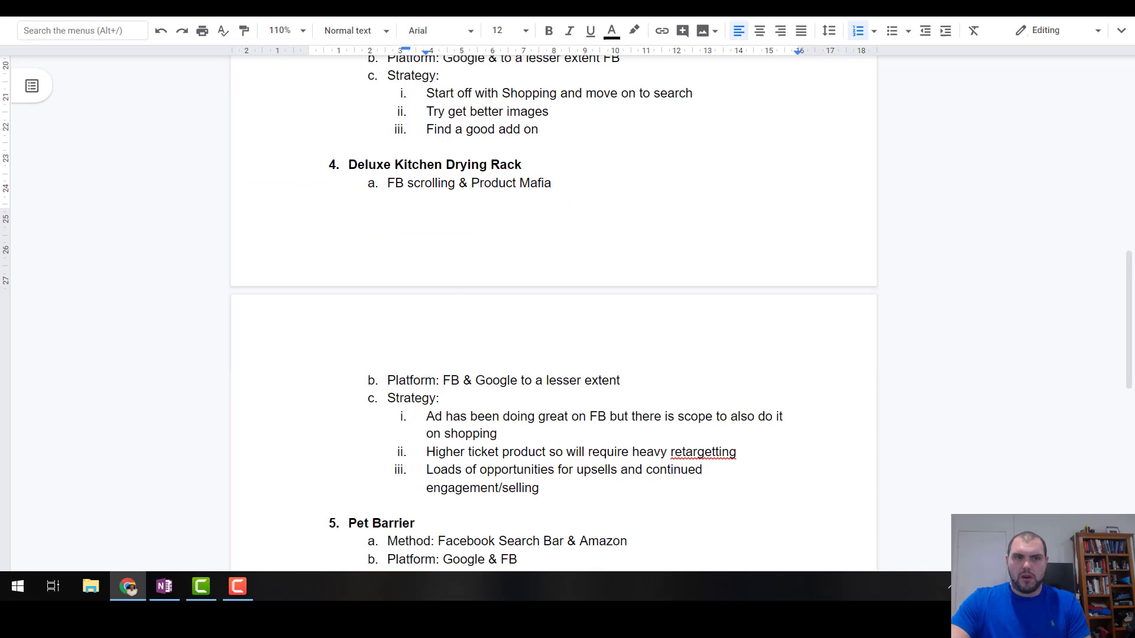
# Scroll down the outline before switching to the 'knife sharpener' Google results.
pyautogui.scroll(-3)
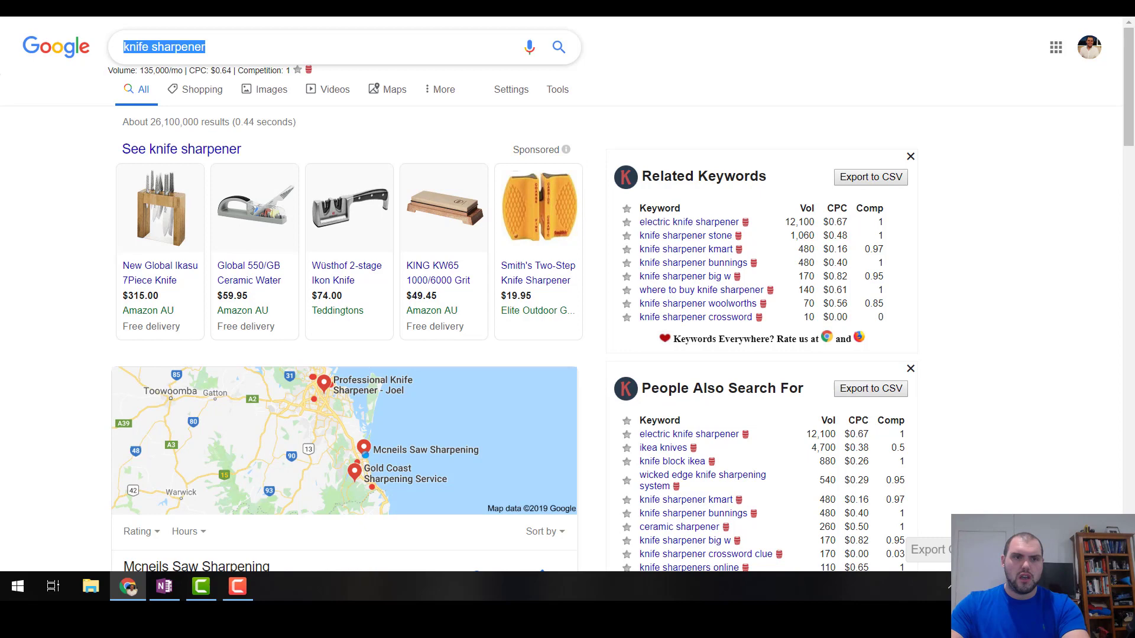
# Search Google for 'kitchen space saver' to check its monthly search volume.
pyautogui.write('kitchen space saver')
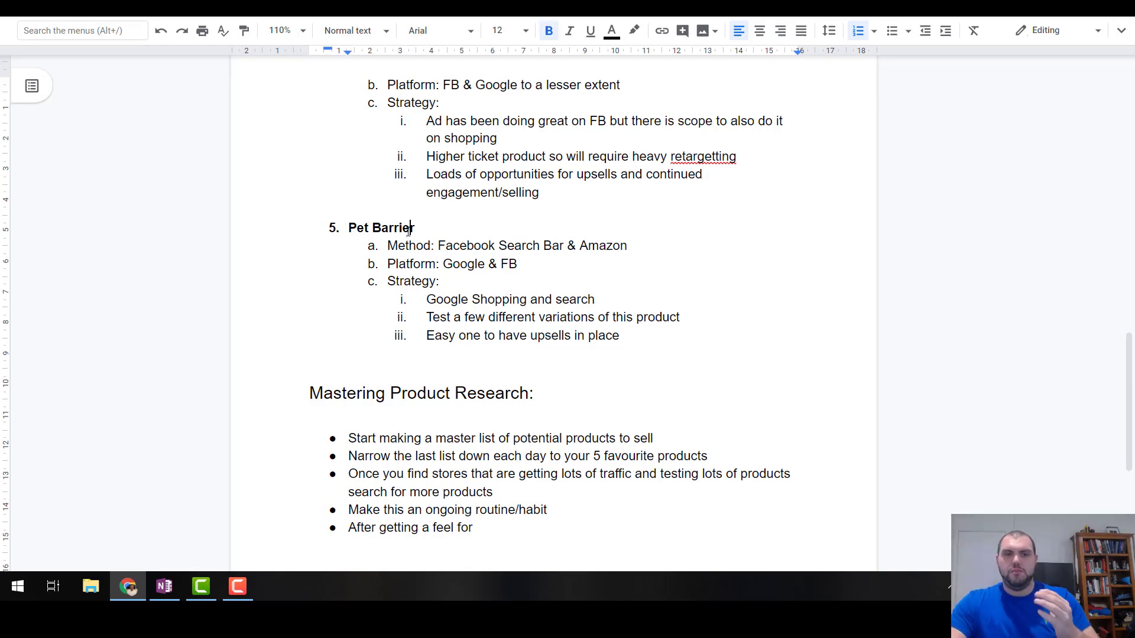
# Select 'Barrier' in the fifth product and 'Bar' in its method line.
pyautogui.doubleClick(393, 227)
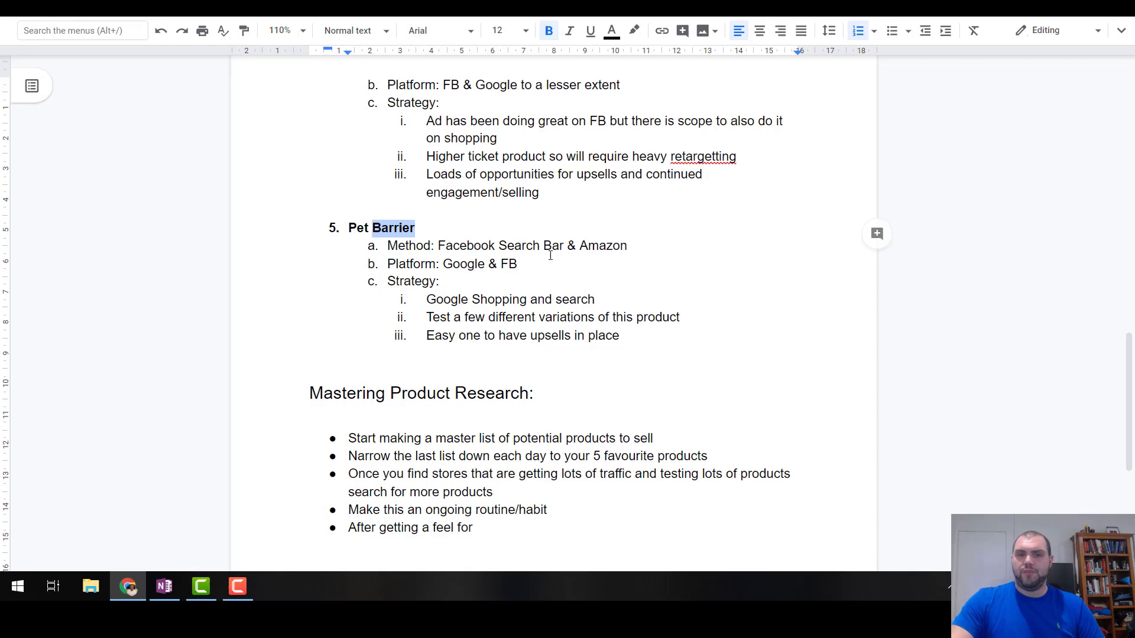
pyautogui.doubleClick(552, 245)
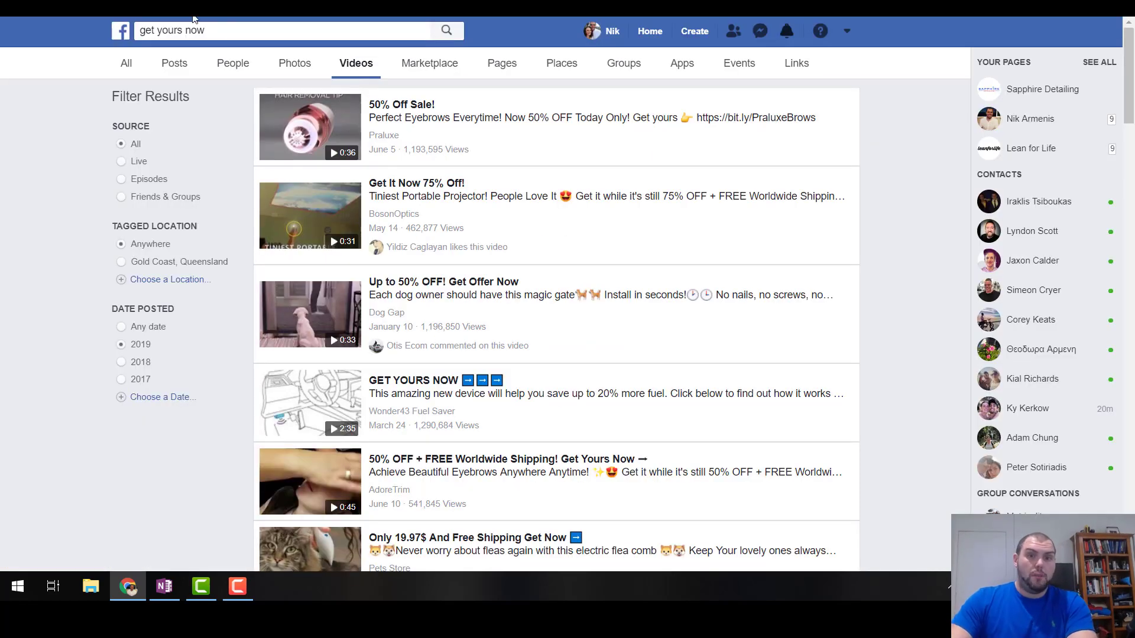
pyautogui.moveTo(727, 277)
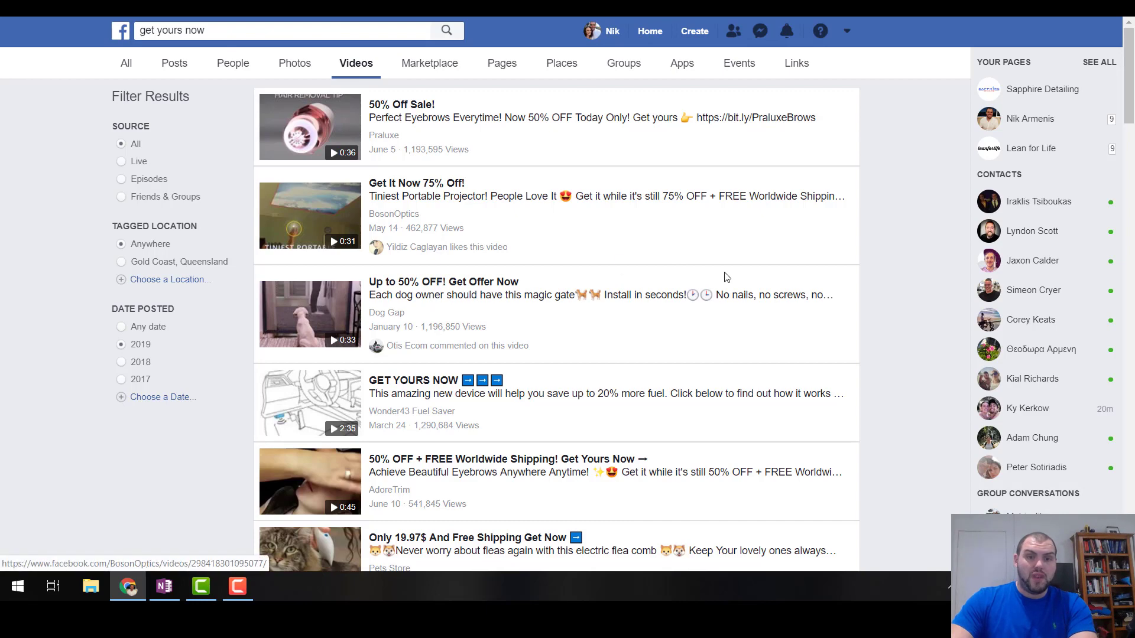
# Scroll the 'get yours now' Facebook video results down to the Dog Gap magic gate ad.
pyautogui.scroll(-3)
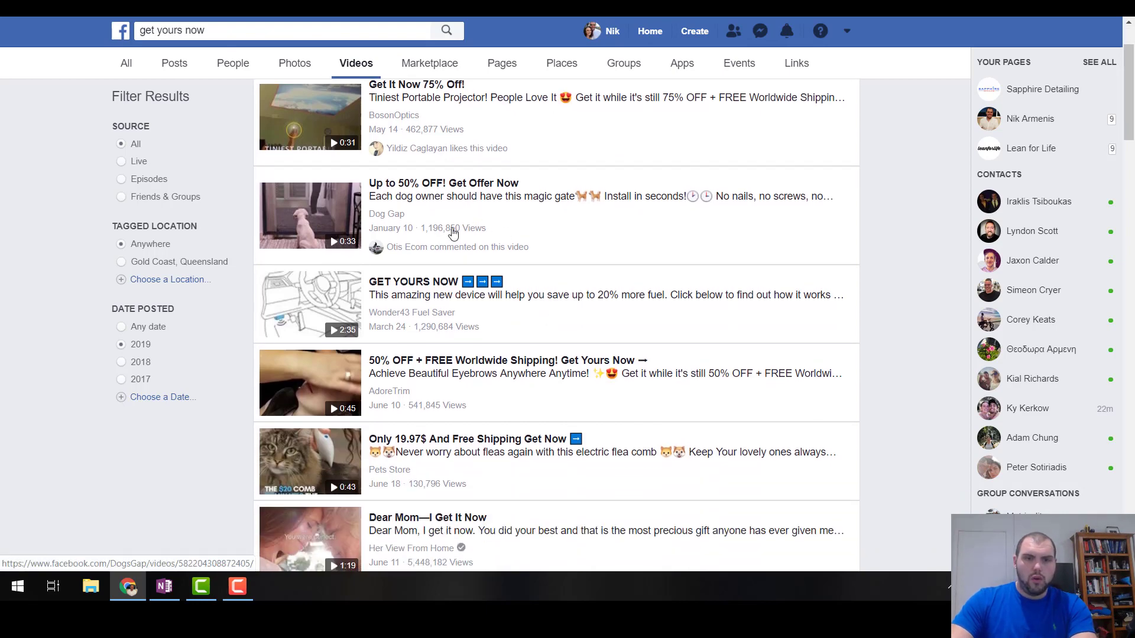
pyautogui.moveTo(393, 235)
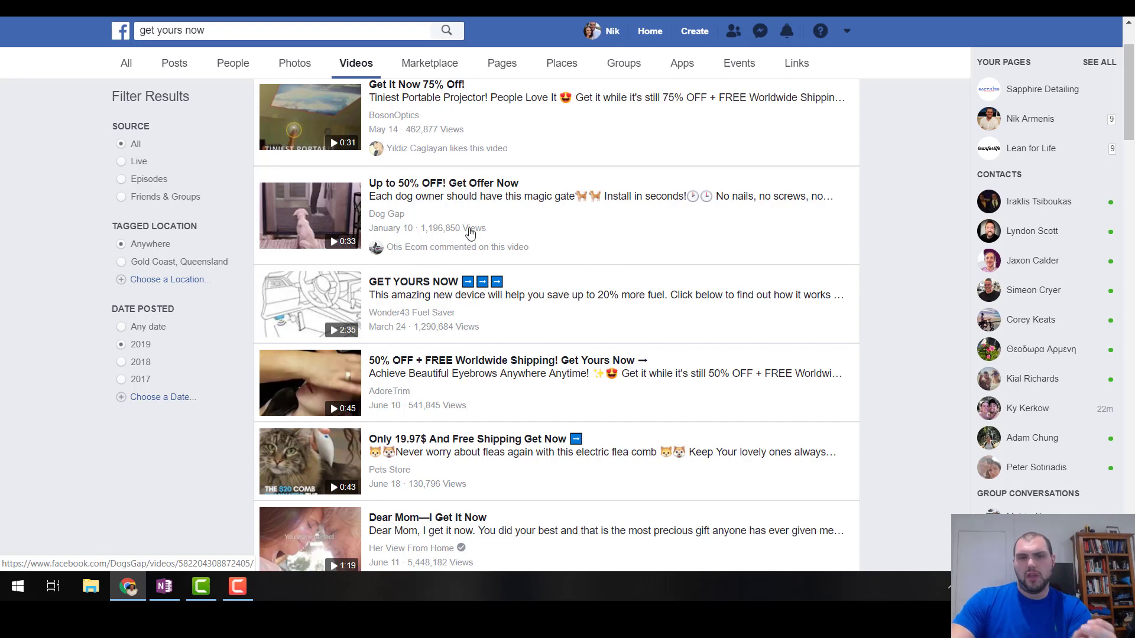
pyautogui.moveTo(428, 208)
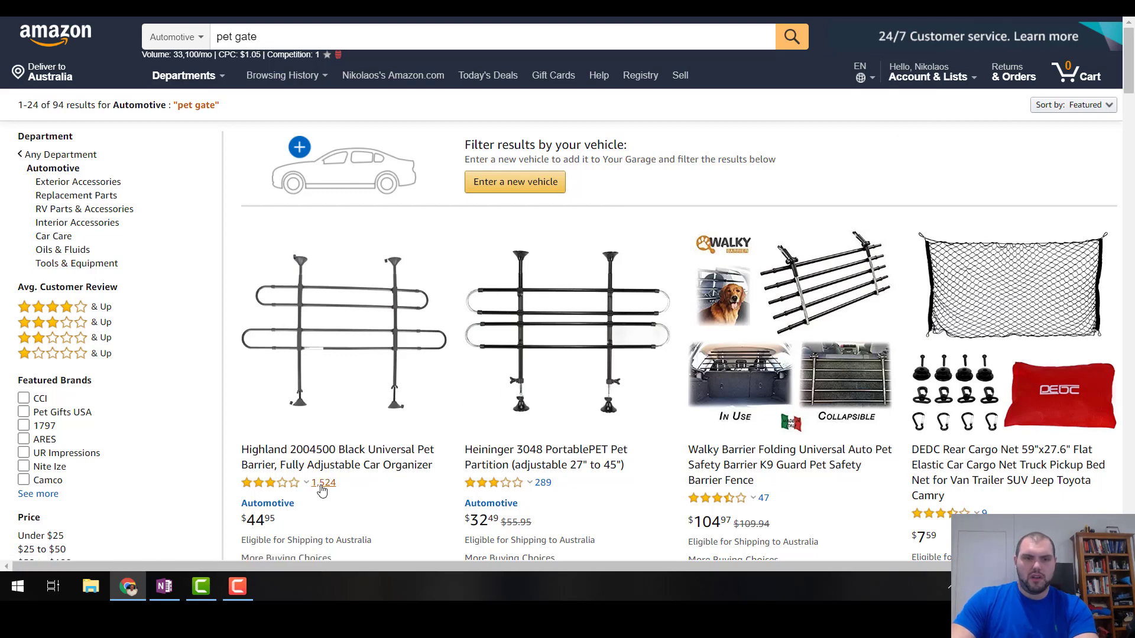
pyautogui.moveTo(323, 482)
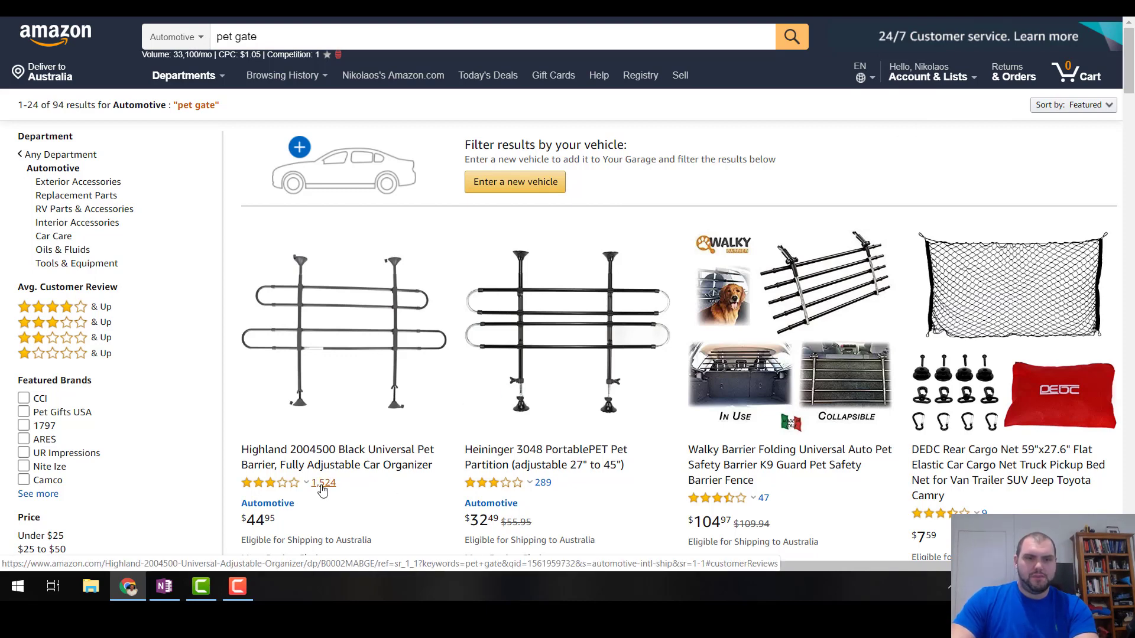
pyautogui.moveTo(328, 495)
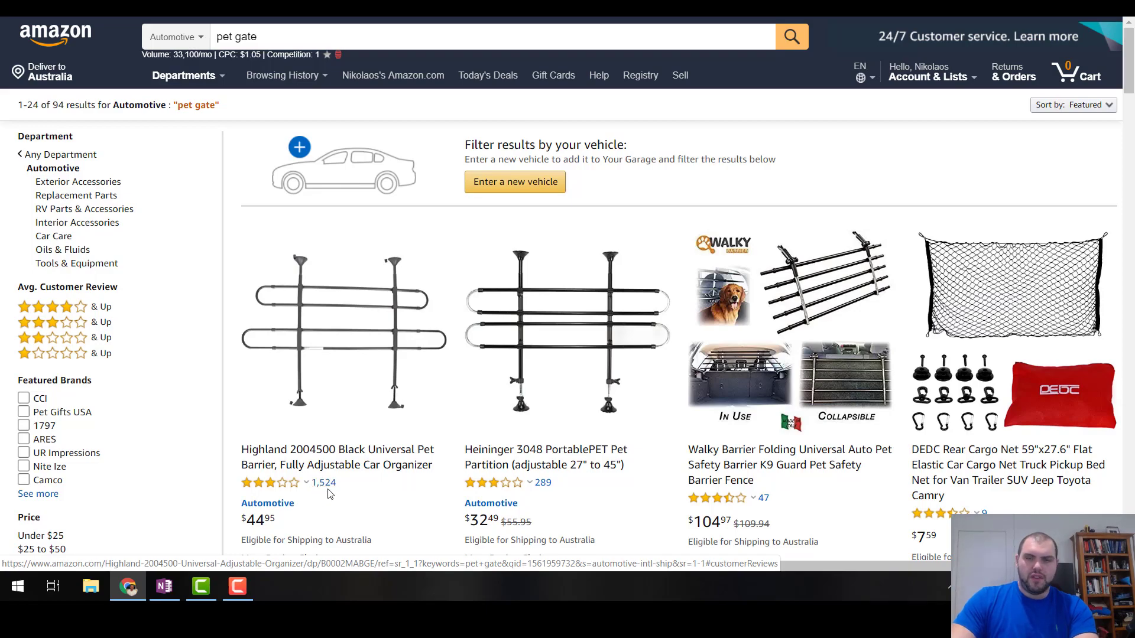
# Scroll through Amazon's 94 'pet gate' listings to compare review counts.
pyautogui.scroll(-3)
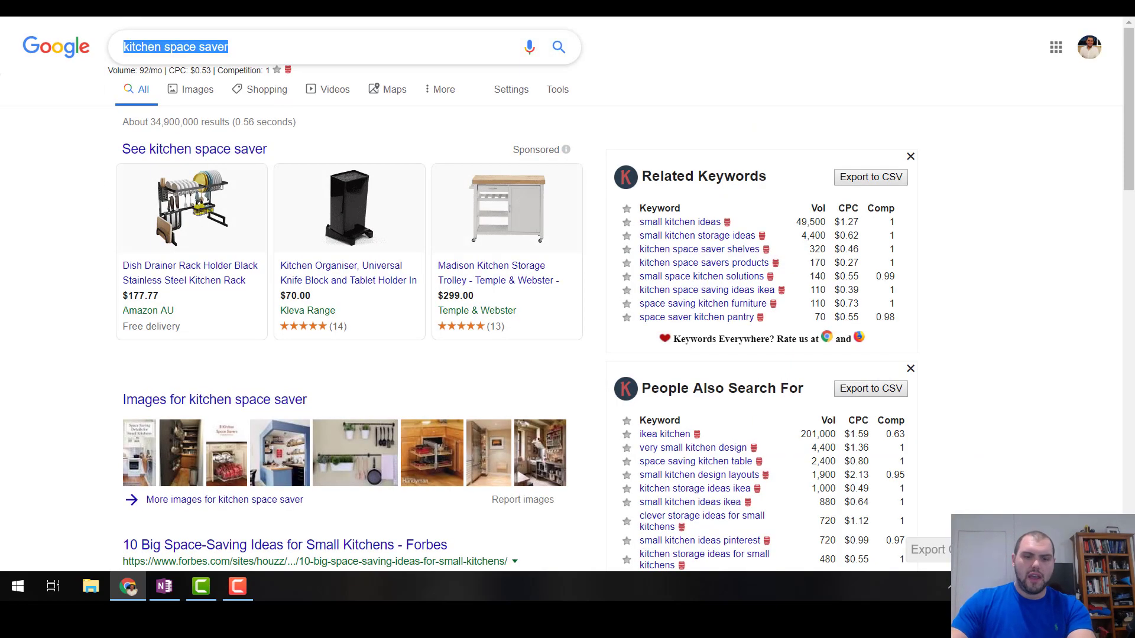
# Begin a Google search for 'dog gate guard'.
pyautogui.write('dog gate guard')
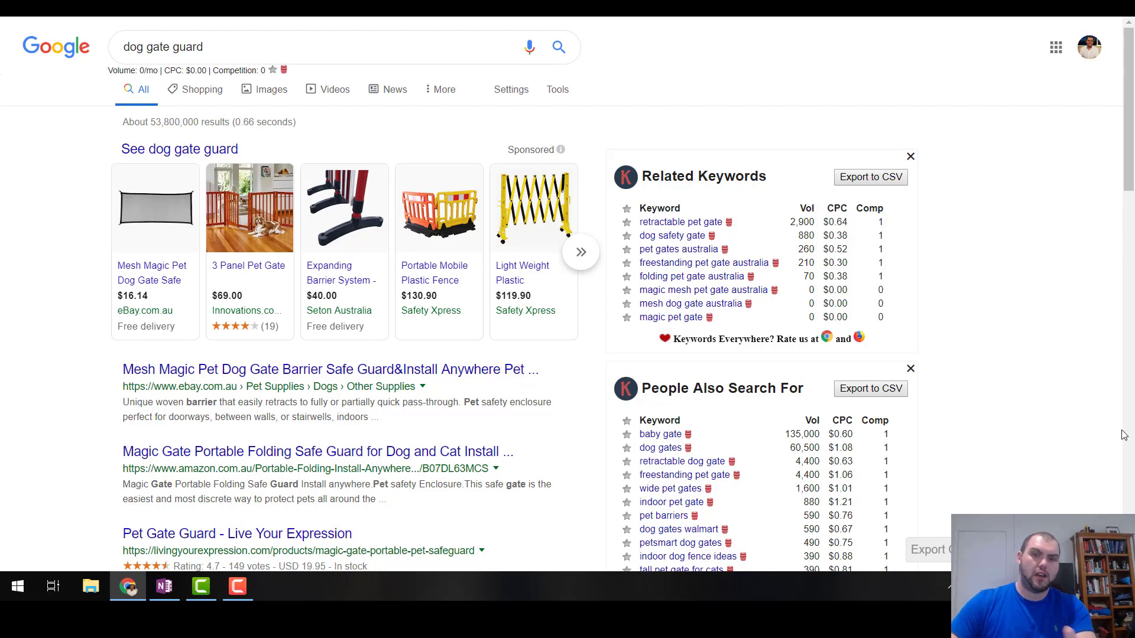
pyautogui.moveTo(820, 374)
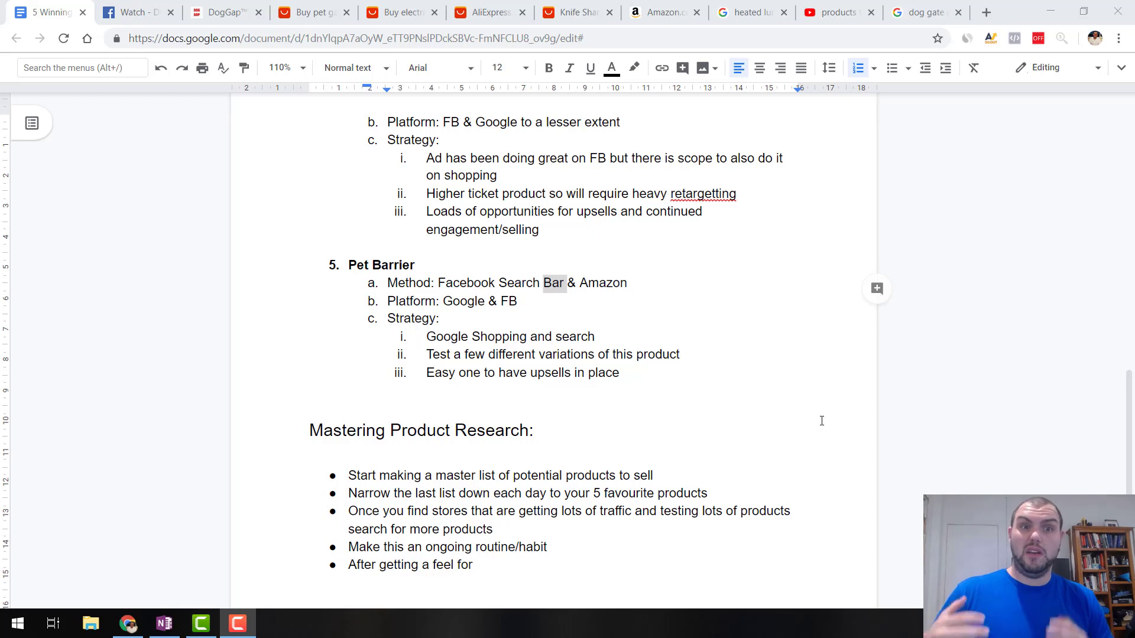
pyautogui.scroll(-3)
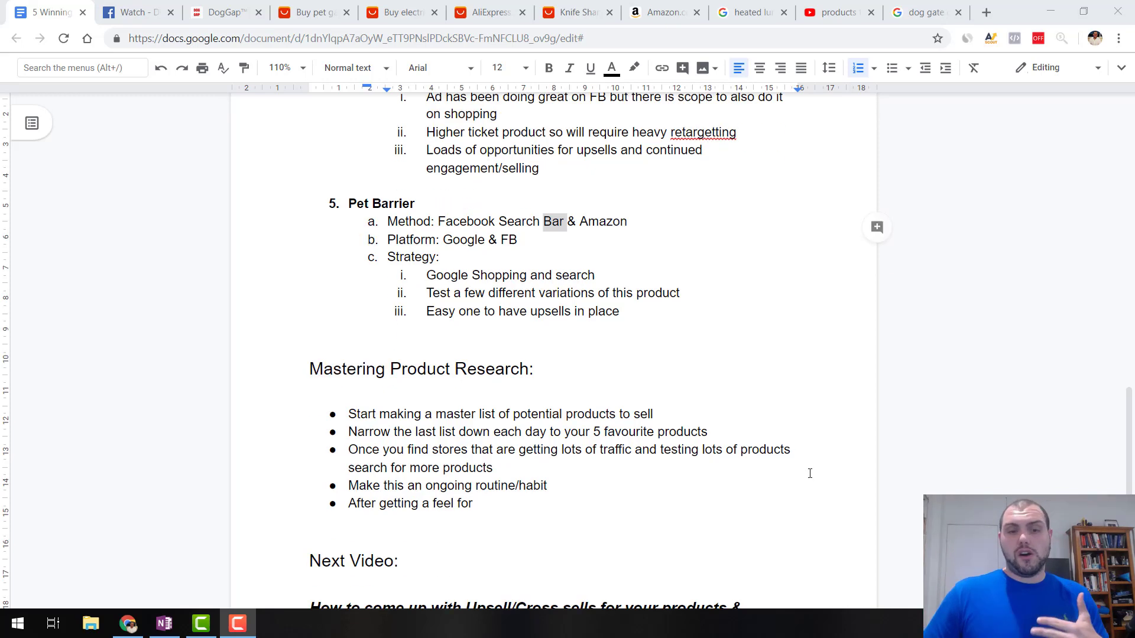
pyautogui.scroll(-3)
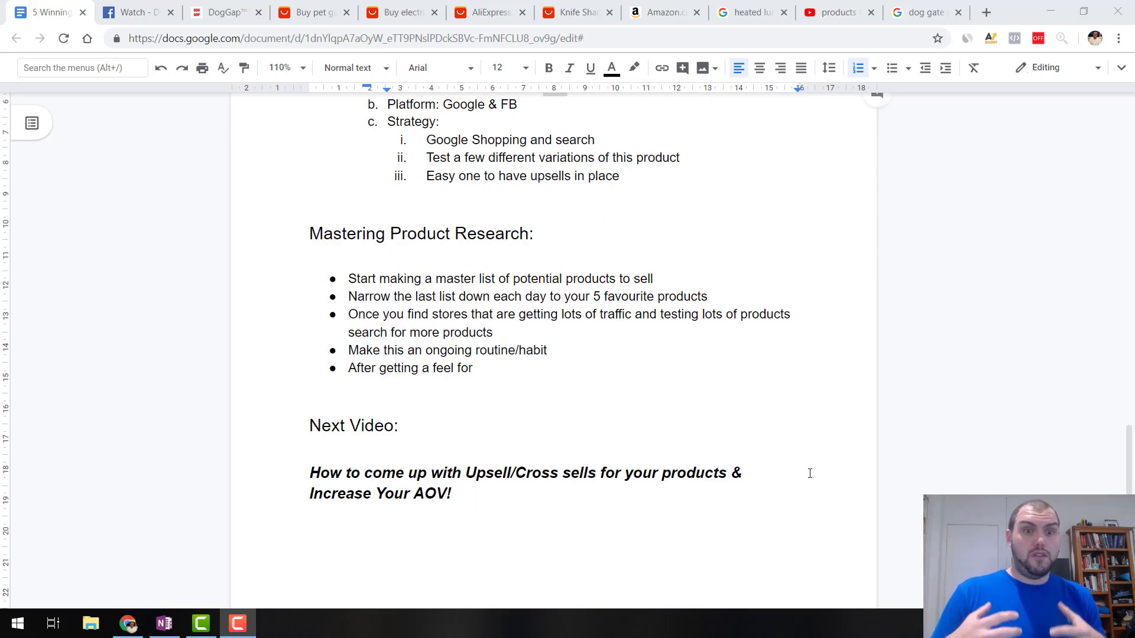